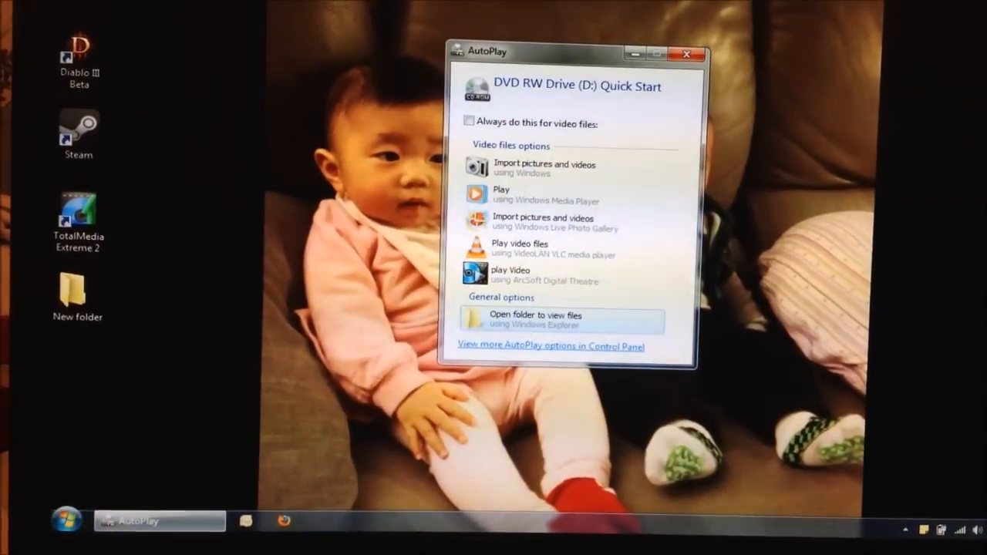
Browse the disc's files, enter 01_For Windows OS, and run IPCamSetup.exe.
left_click(560, 319)
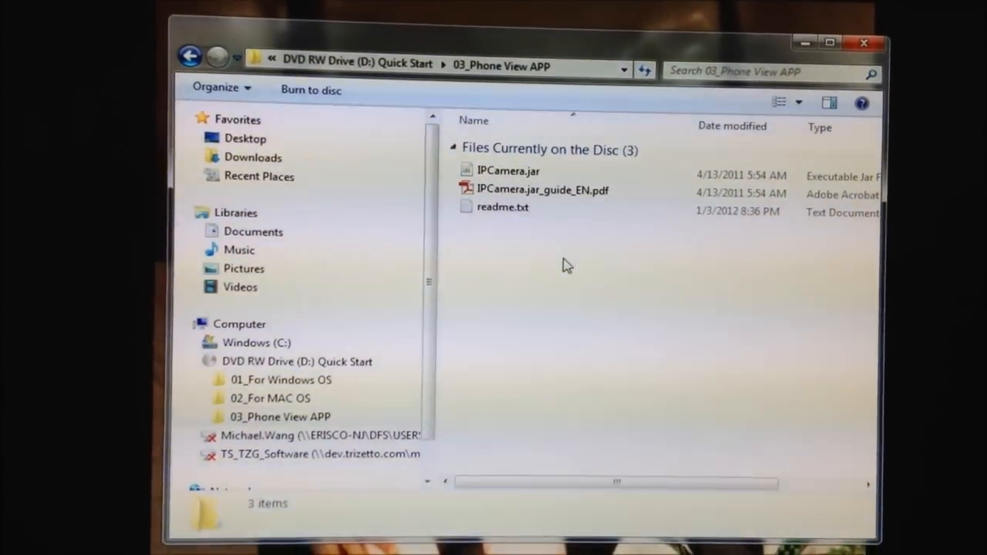
left_click(190, 71)
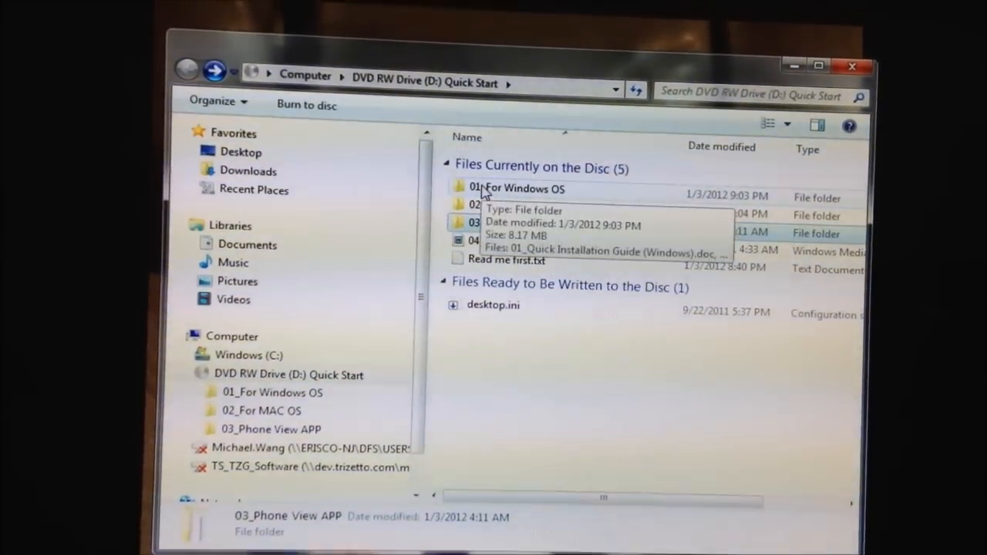
double_click(520, 188)
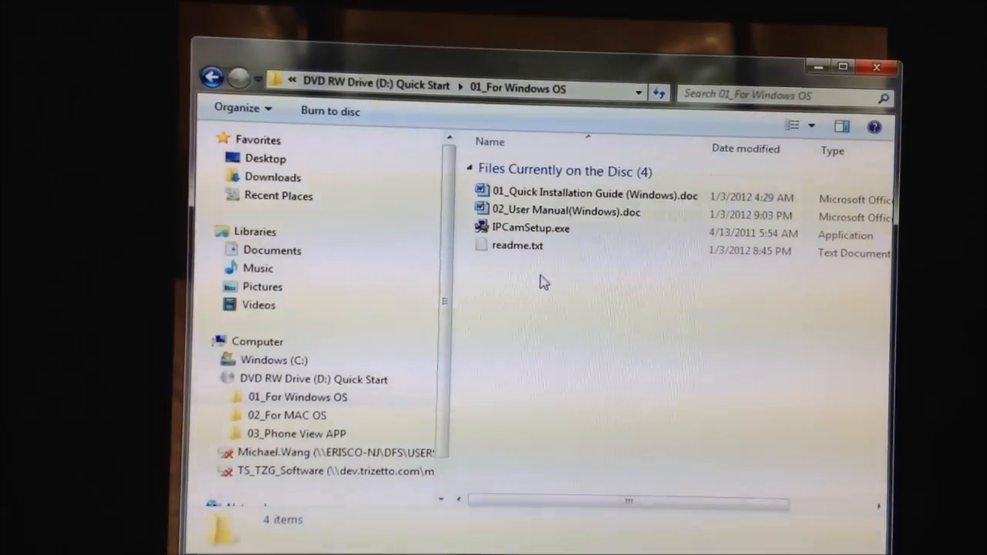
left_click(529, 240)
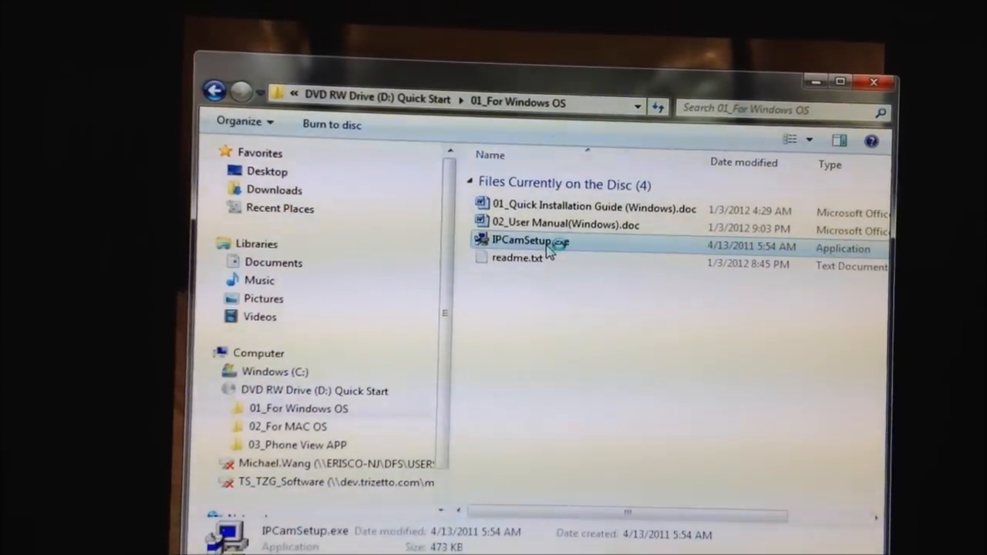
double_click(521, 241)
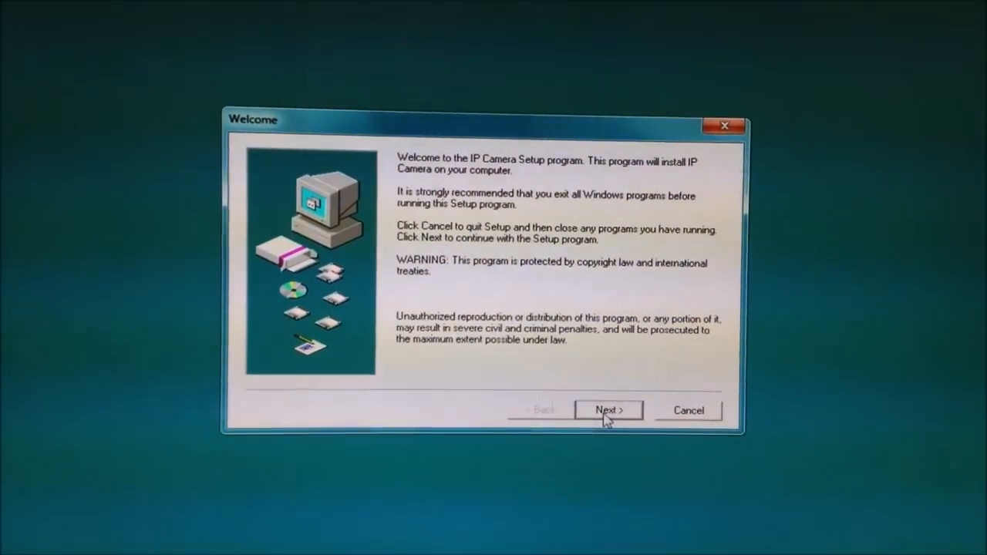
Pass the welcome screen and finish setup with 'No, I will restart my computer later'.
left_click(609, 409)
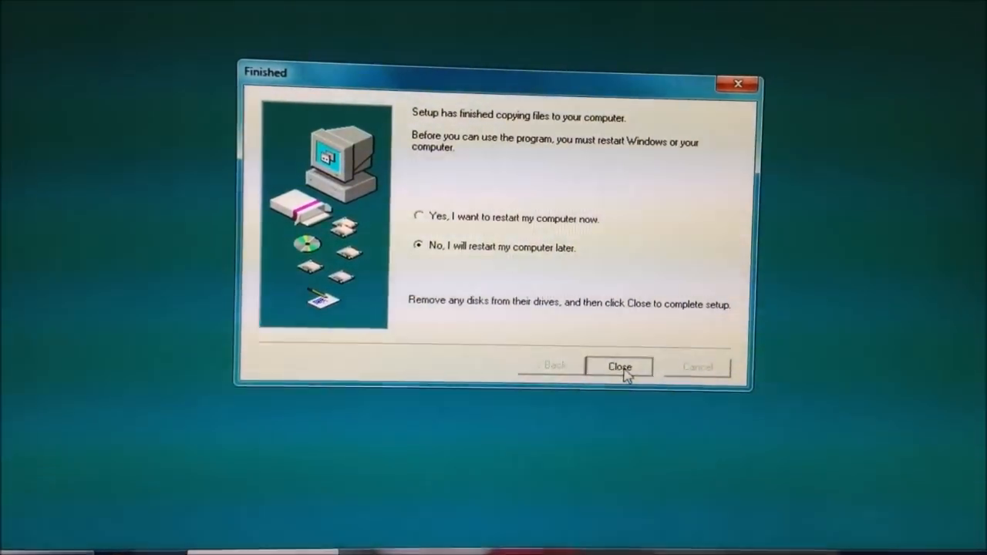
left_click(620, 366)
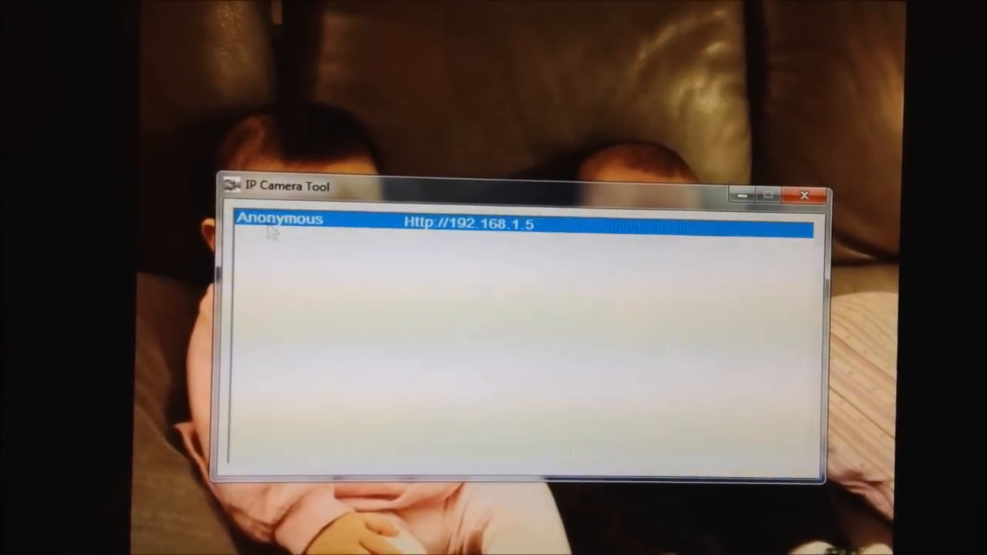
Bring up the Anonymous camera entry's actions to open it in the browser.
right_click(270, 224)
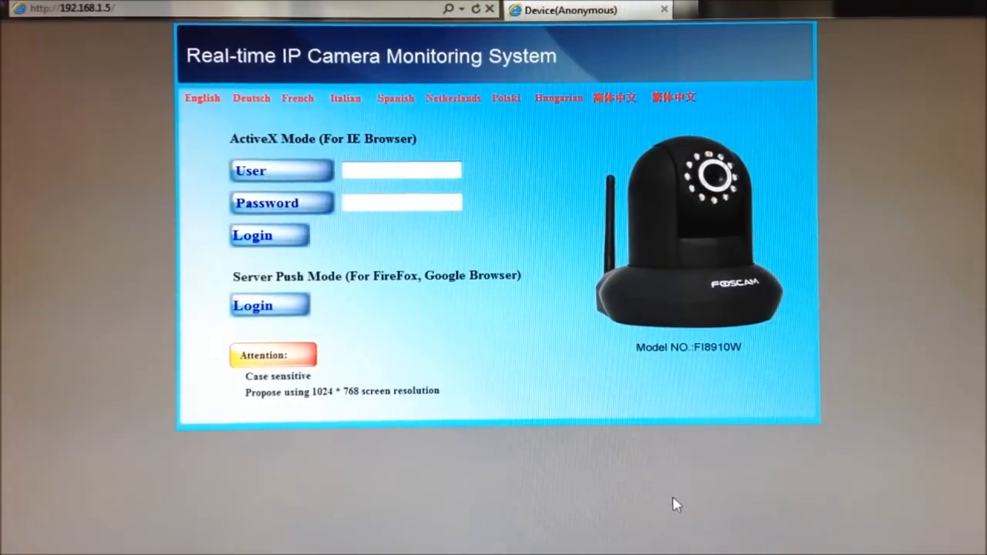
Submit an ActiveX Mode login as 'admin' with a blank password.
type("ad")
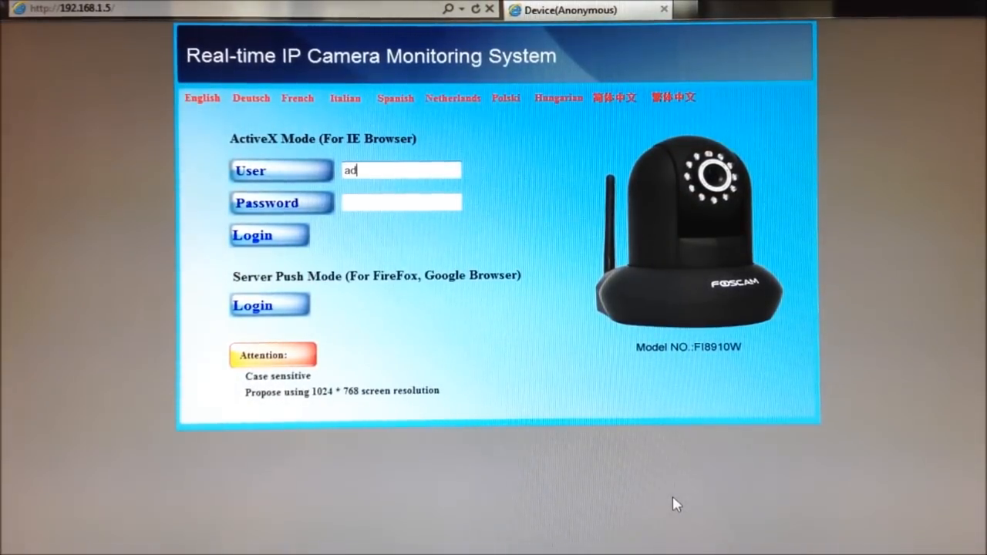
type("min")
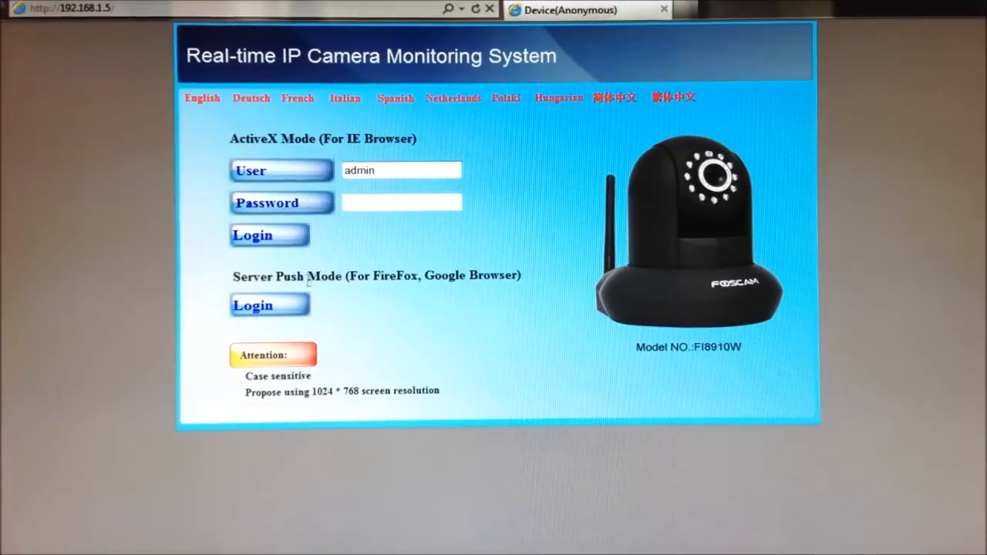
mouse_move(327, 318)
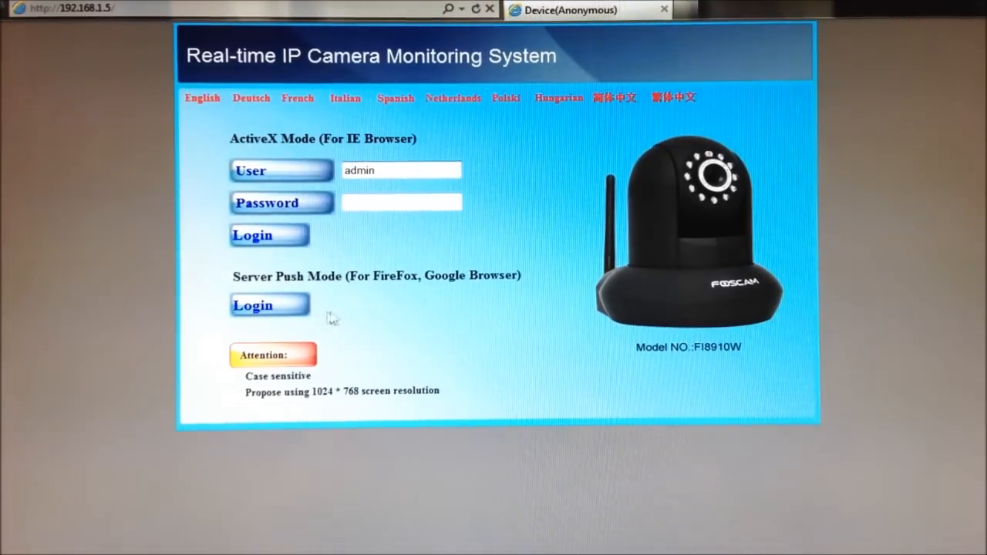
left_click(252, 235)
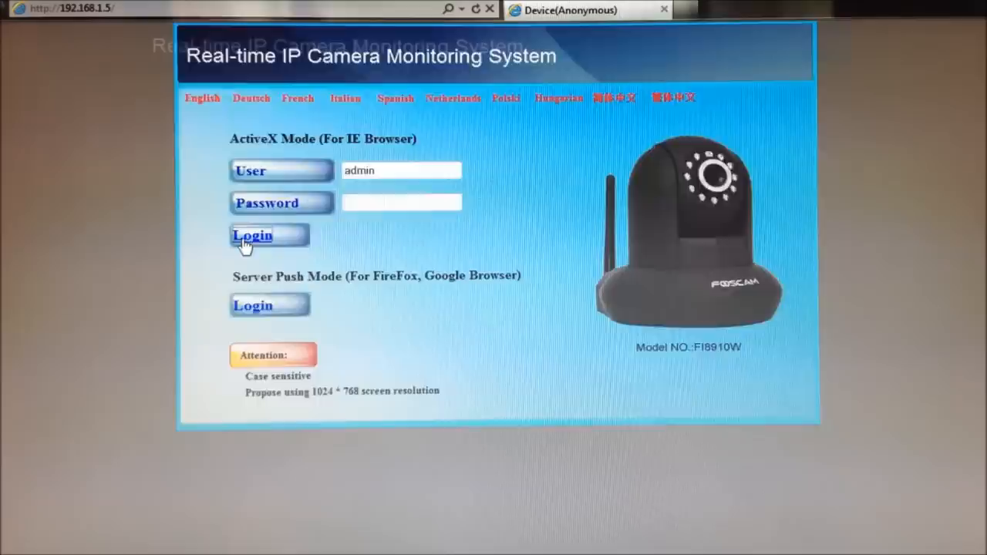
left_click(252, 235)
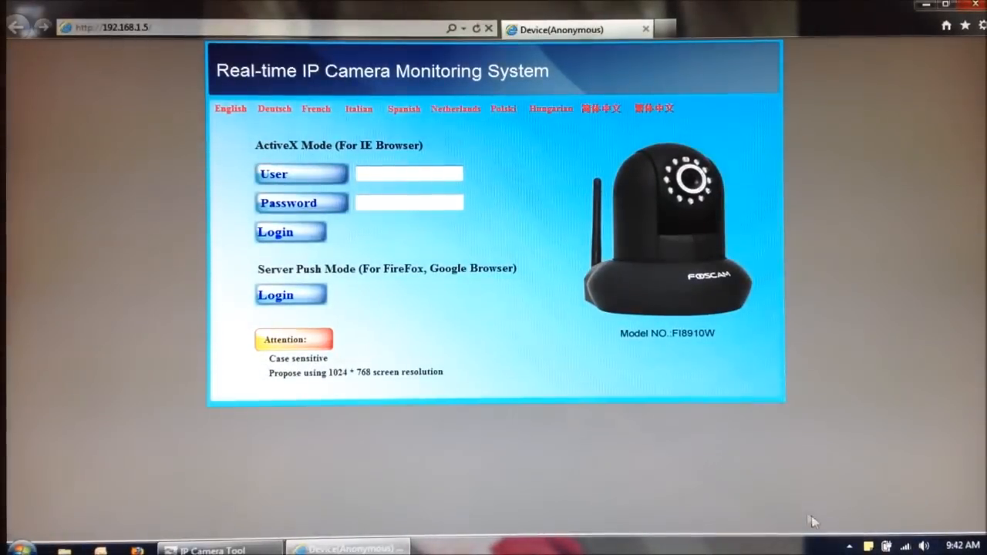
Re-enter 'admin' as user and log in under ActiveX Mode (For IE Browser).
left_click(407, 173)
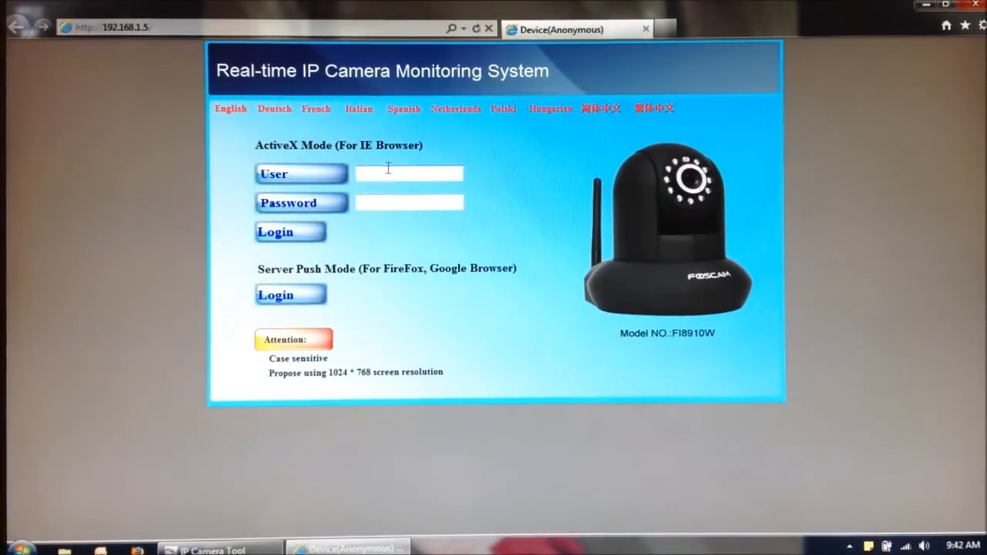
left_click(409, 174)
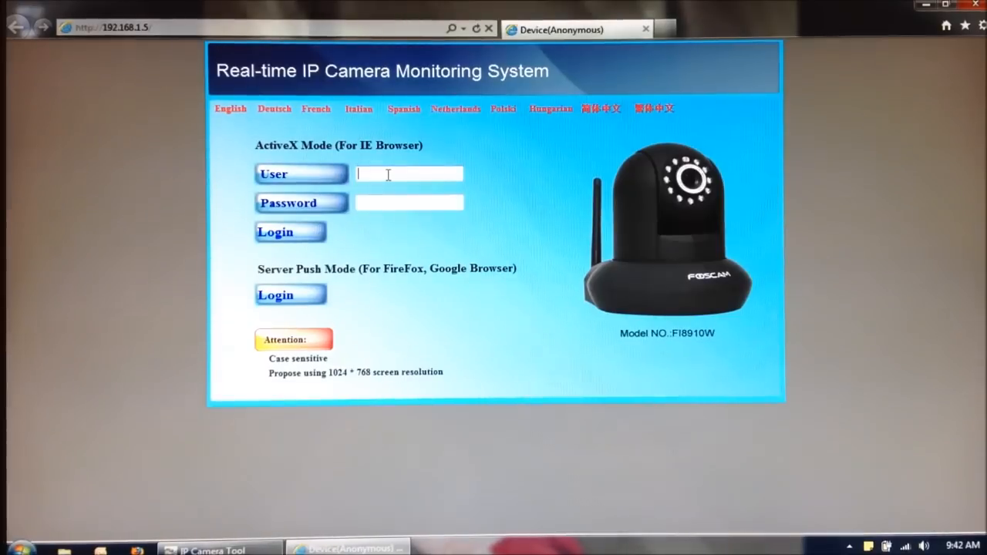
type("admin")
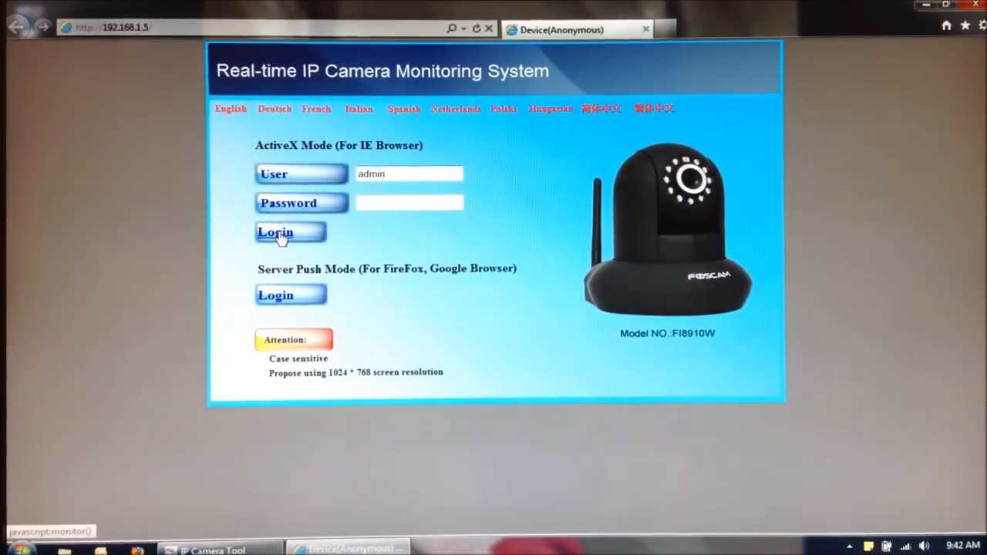
left_click(290, 232)
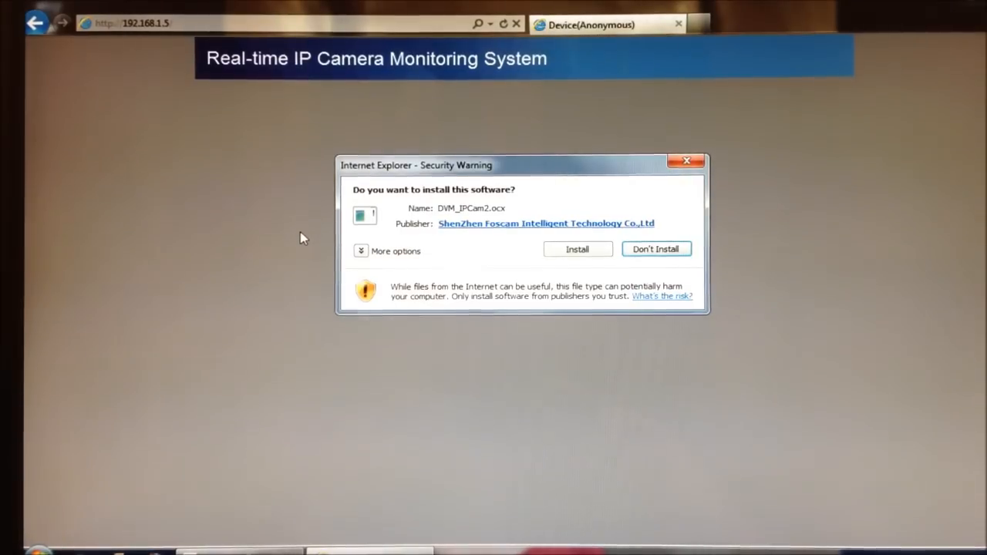
mouse_move(524, 258)
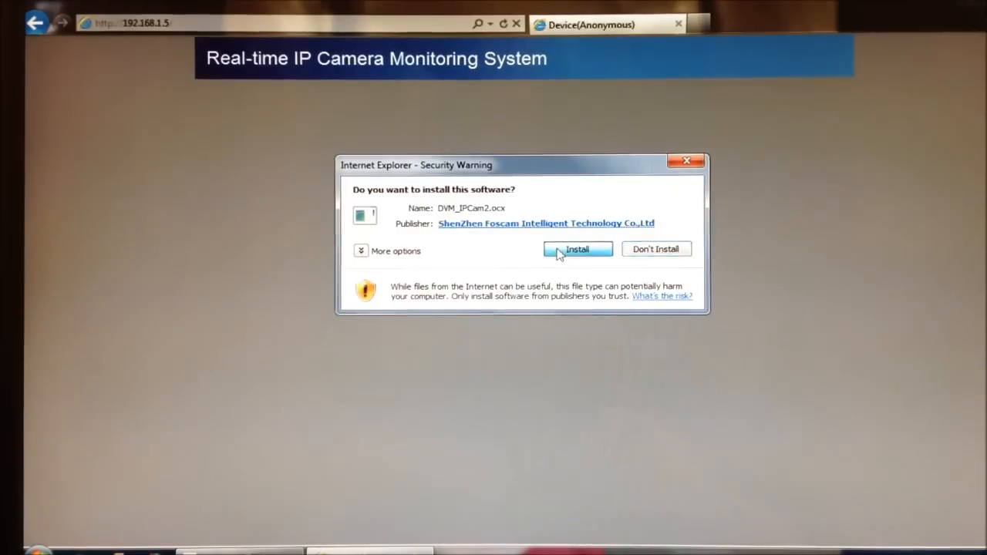
Approve installing the DVM_IPCam2.ocx add-on in the Security Warning dialog.
left_click(577, 248)
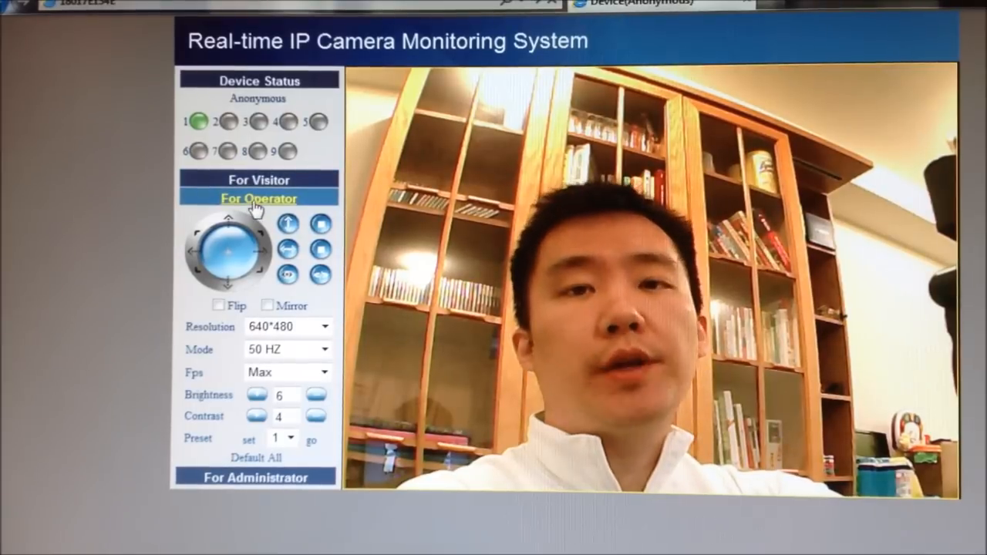
Try a visitor viewing layout, then return to the single full-size camera view.
left_click(258, 180)
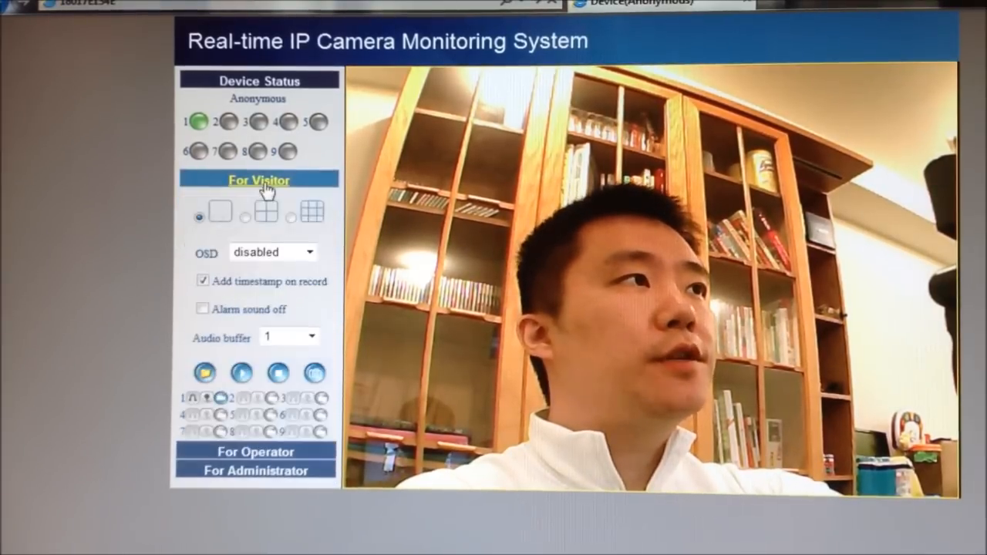
left_click(245, 218)
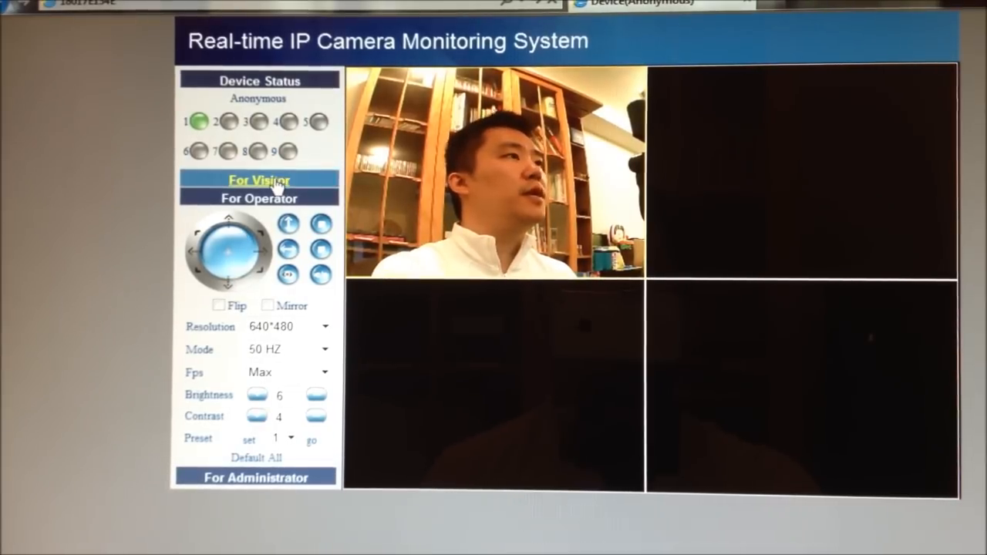
left_click(259, 179)
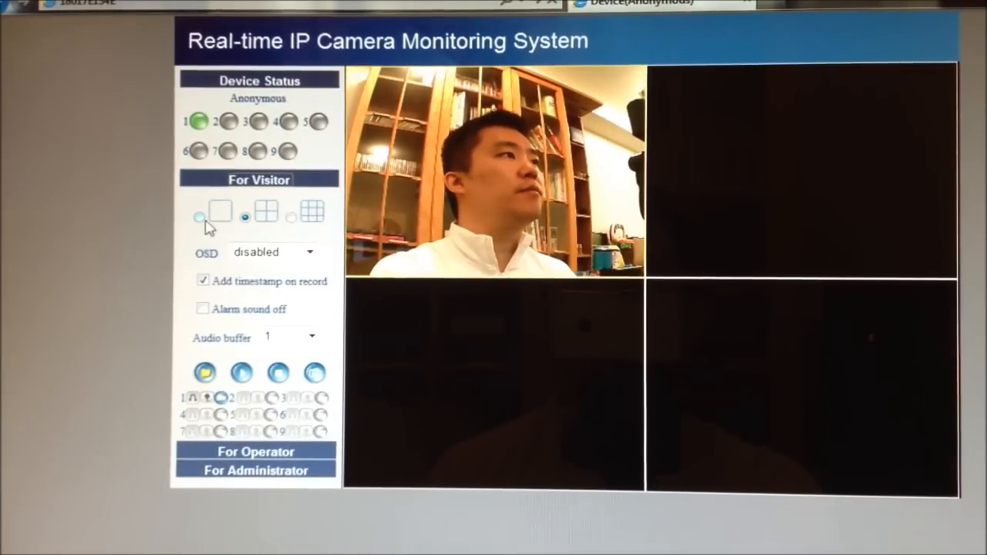
left_click(200, 216)
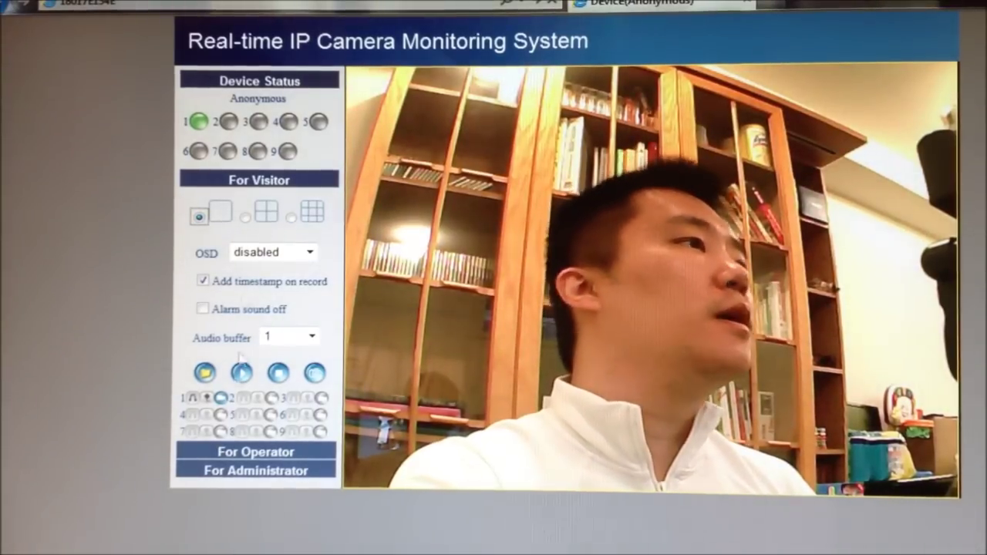
In For Operator, switch resolution to 320*240, then to 640*480.
left_click(258, 197)
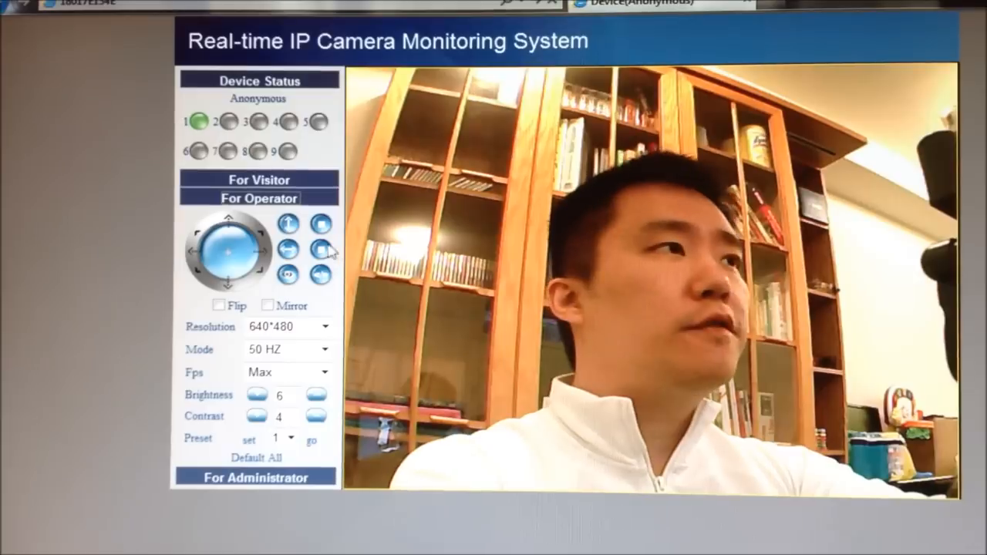
left_click(325, 327)
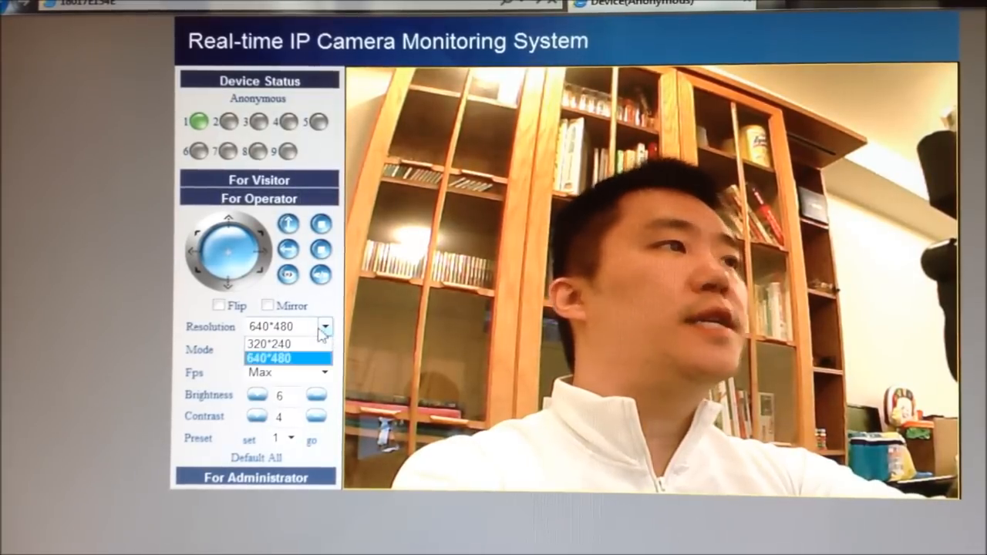
left_click(278, 342)
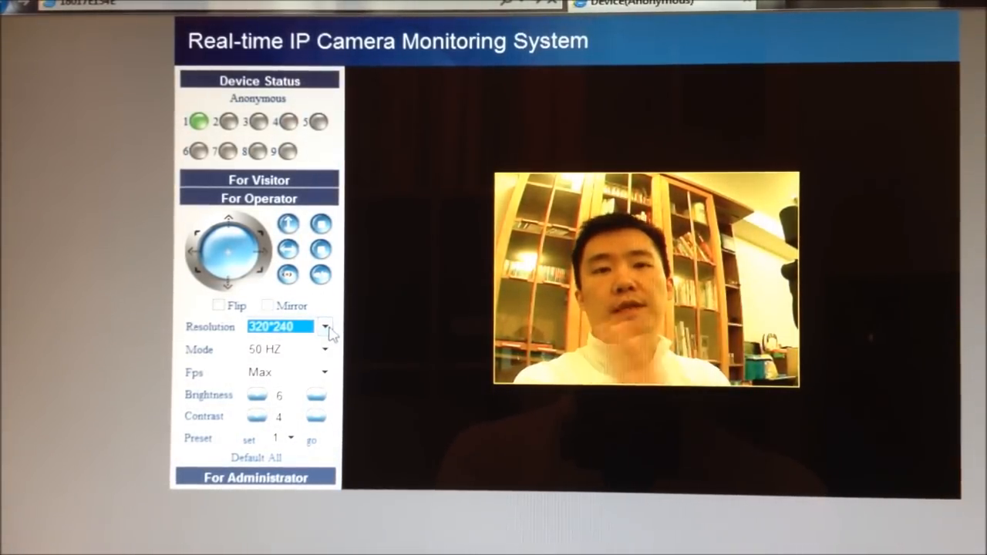
left_click(327, 326)
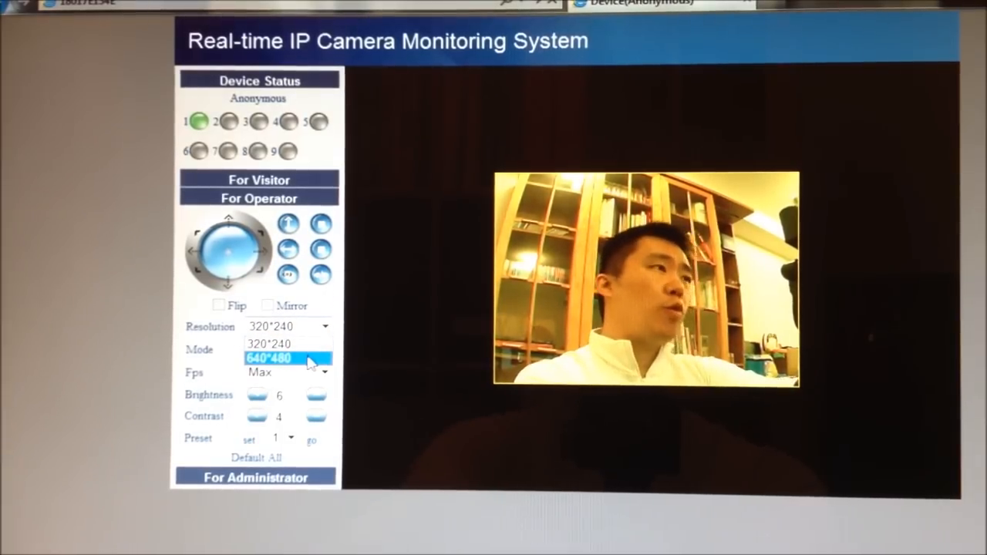
left_click(280, 358)
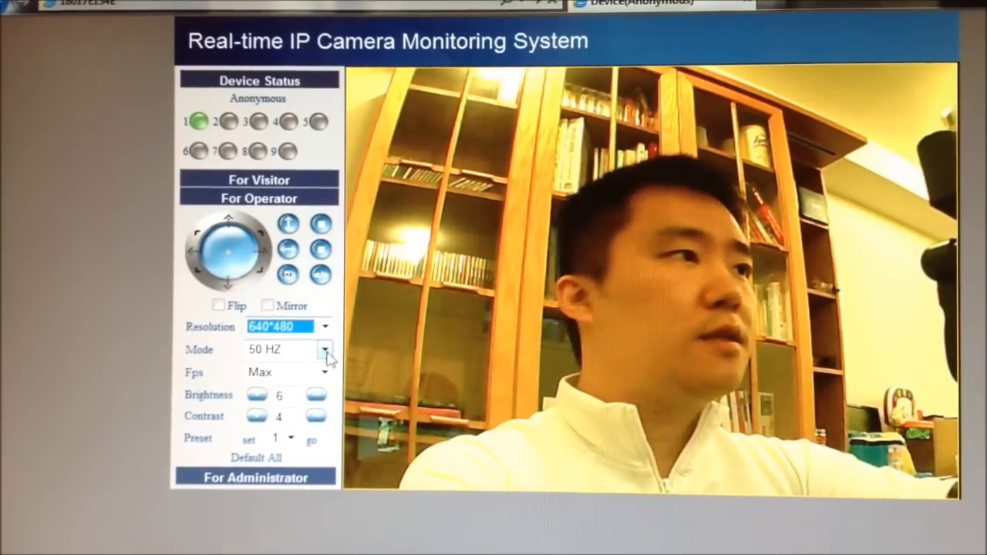
left_click(323, 371)
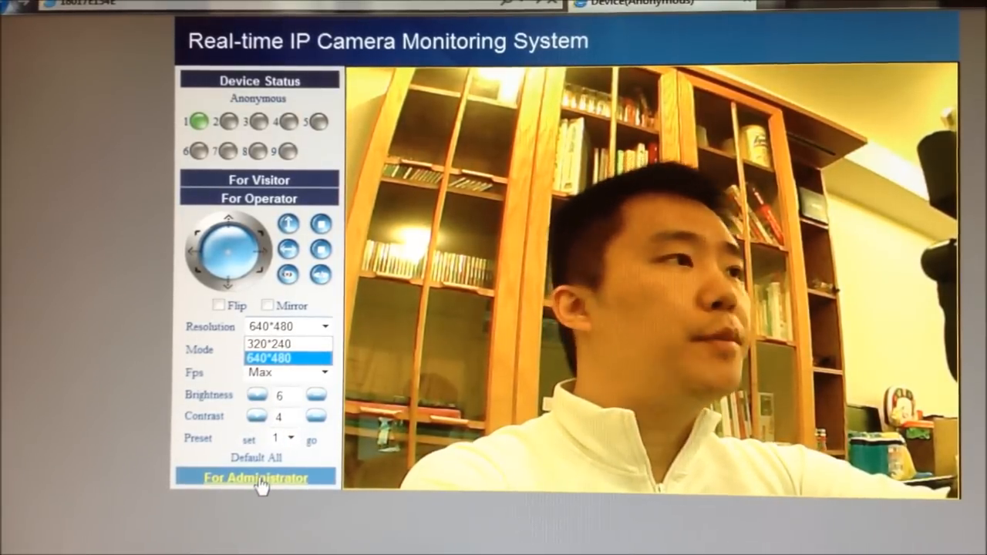
Open For Administrator and view Alias Settings, showing the alias Anonymous.
left_click(257, 478)
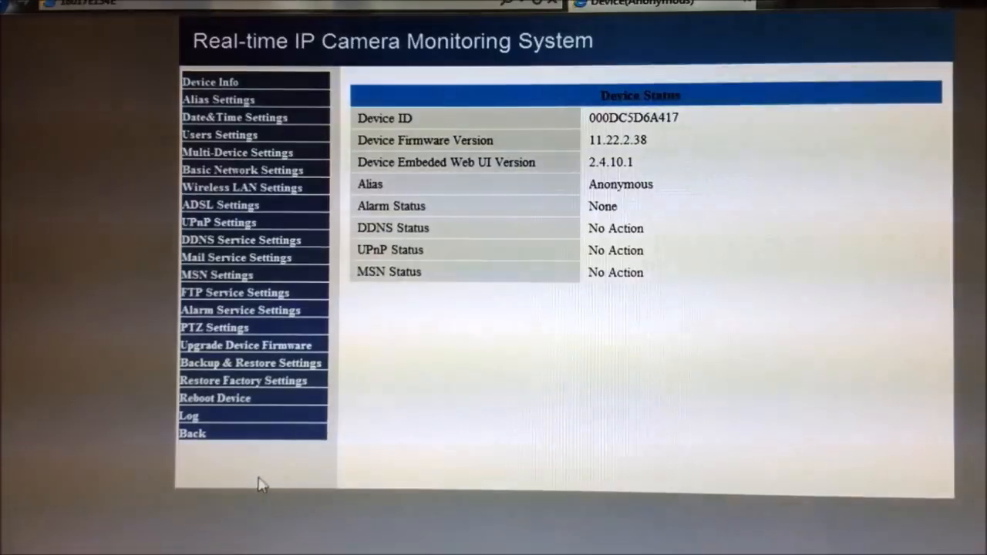
mouse_move(468, 263)
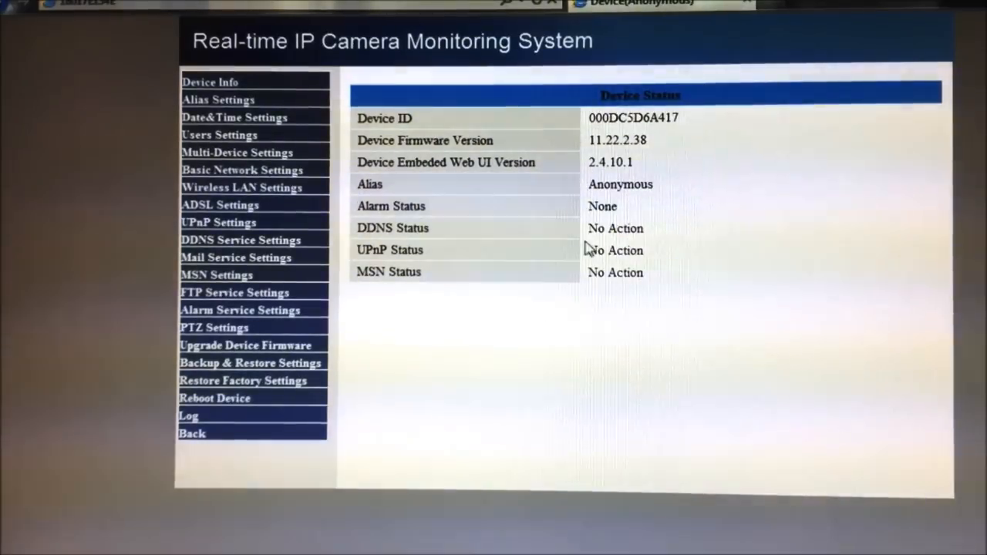
mouse_move(241, 106)
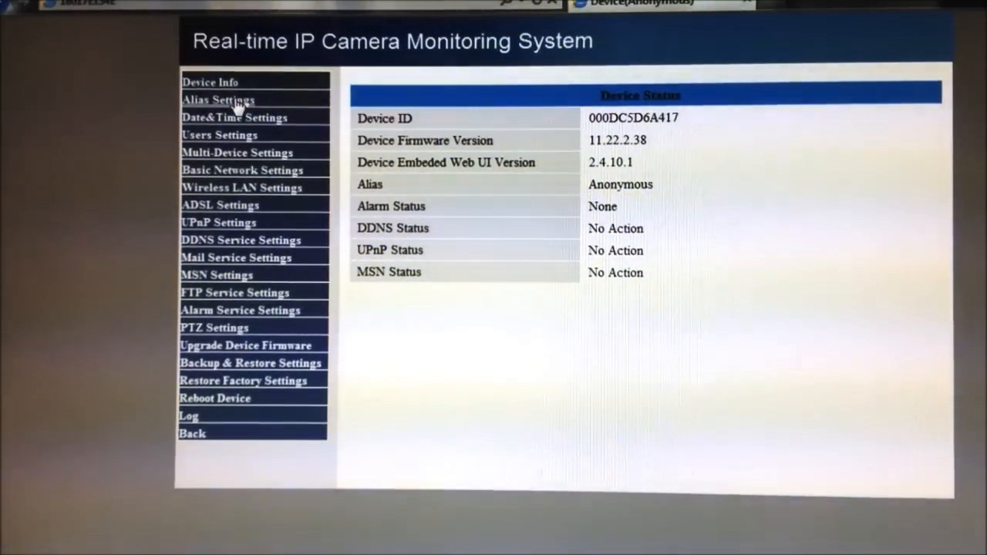
left_click(218, 100)
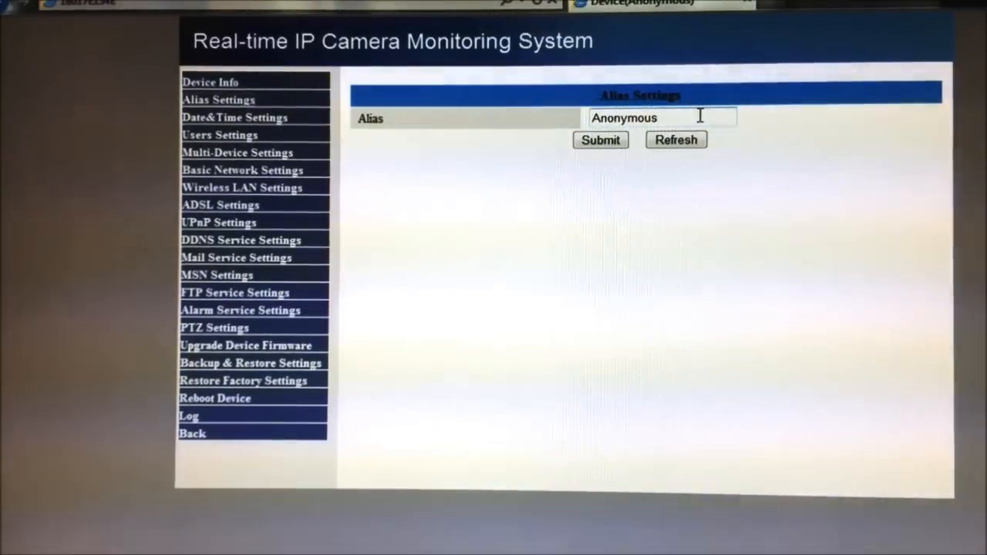
mouse_move(426, 133)
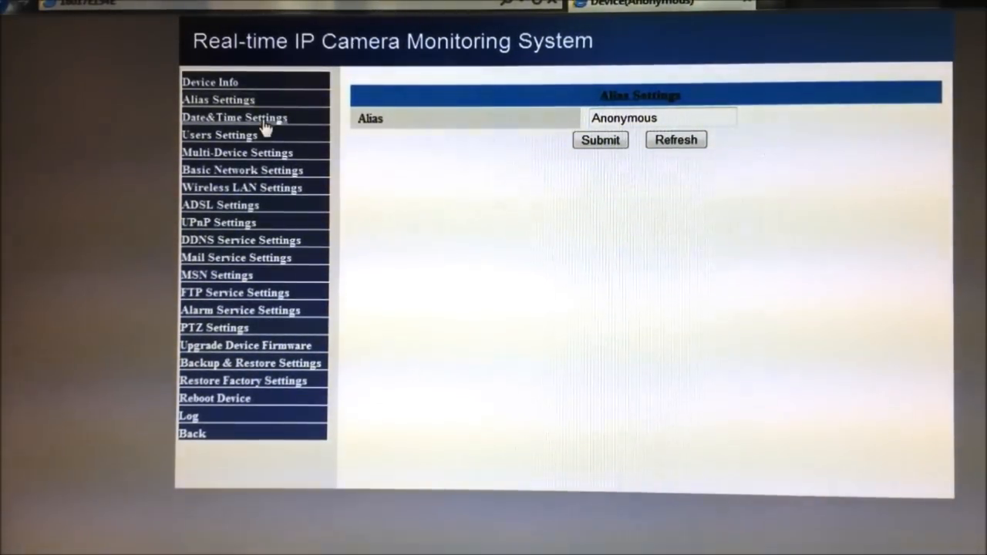
Choose (GMT -05:00) Eastern Standard (USA and Canada) on the Date&Time Settings page.
left_click(234, 118)
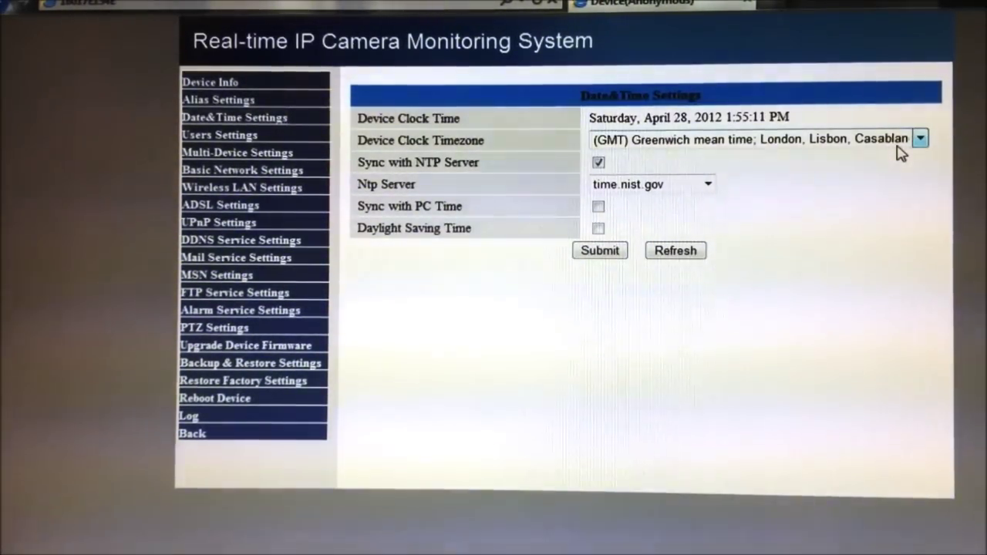
left_click(919, 139)
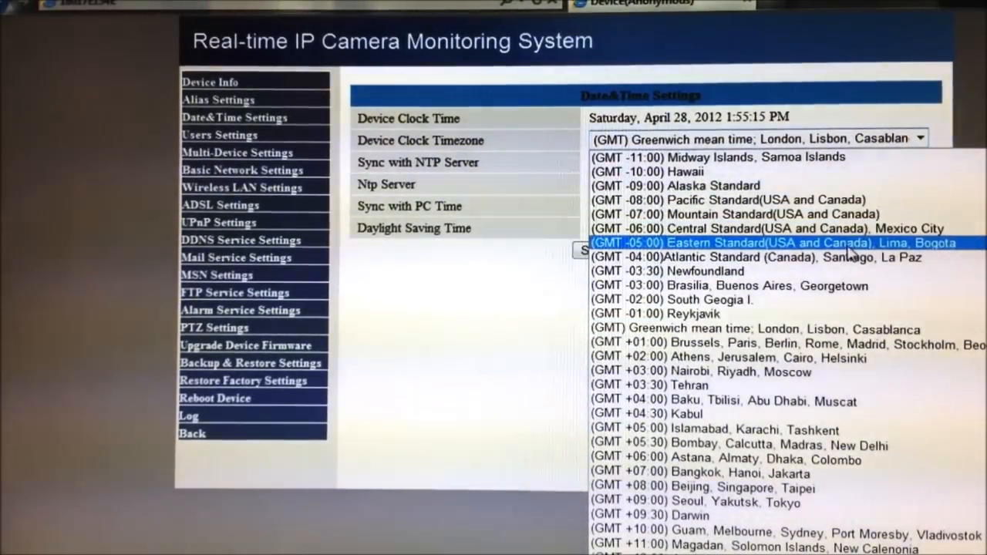
left_click(771, 242)
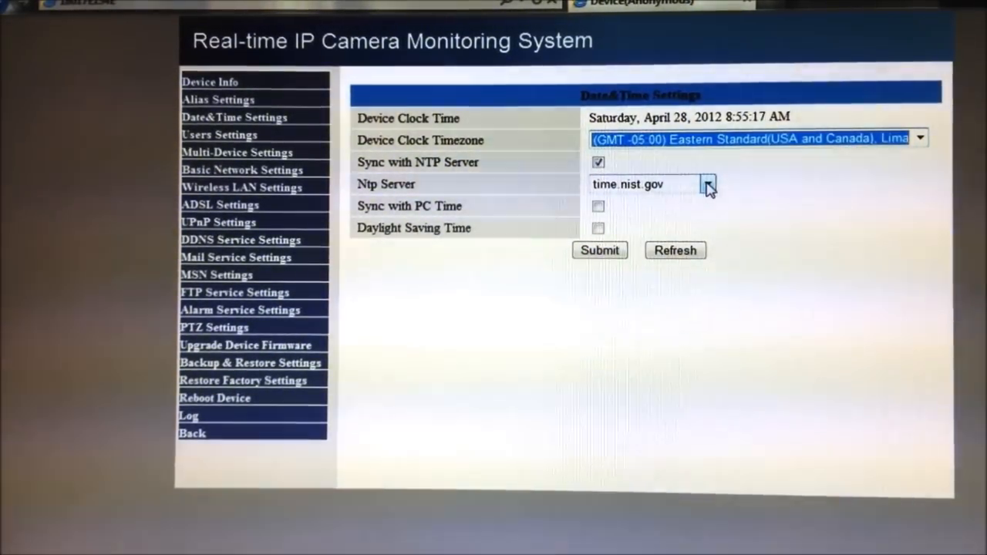
left_click(600, 250)
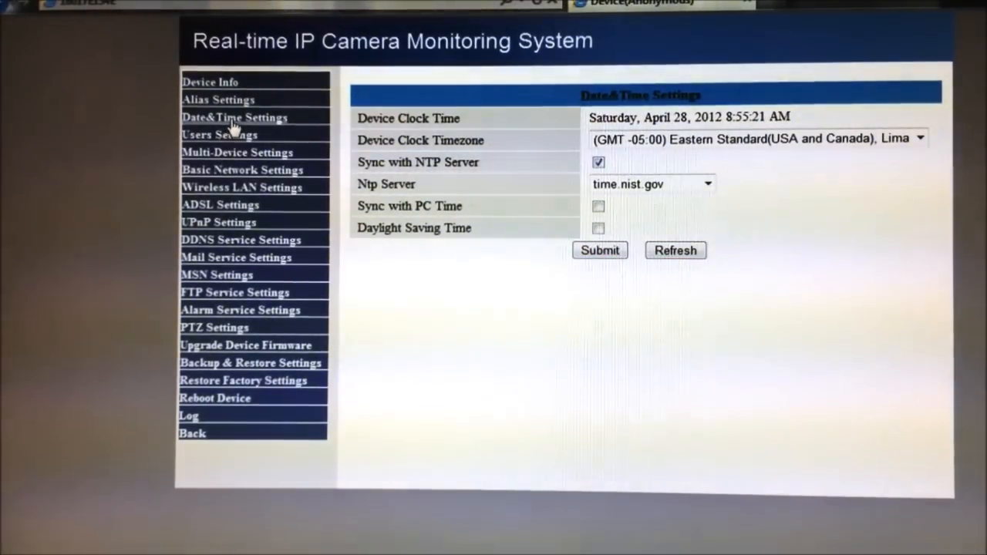
Review Users and Multi-Device Settings, ending on Basic Network Settings (DHCP, port 80).
left_click(219, 134)
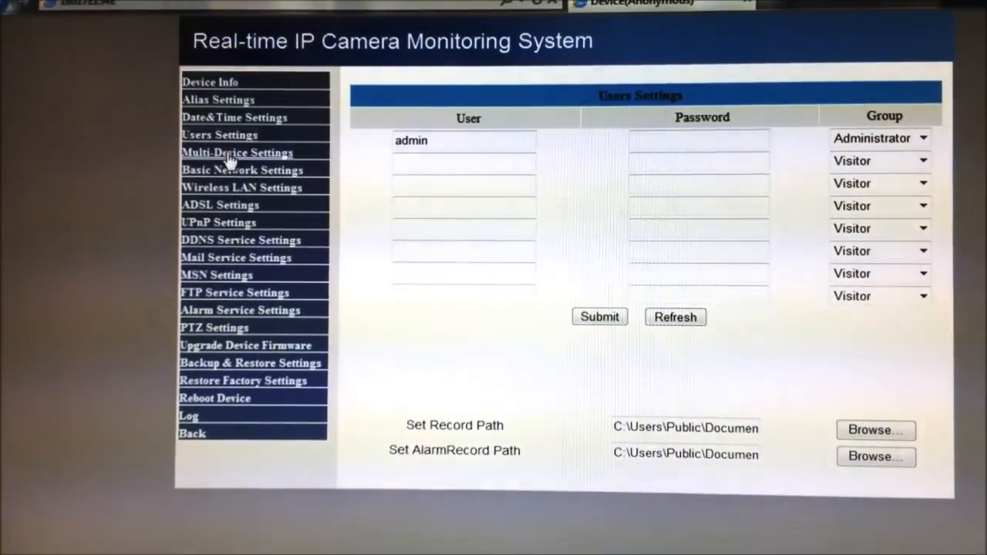
left_click(236, 152)
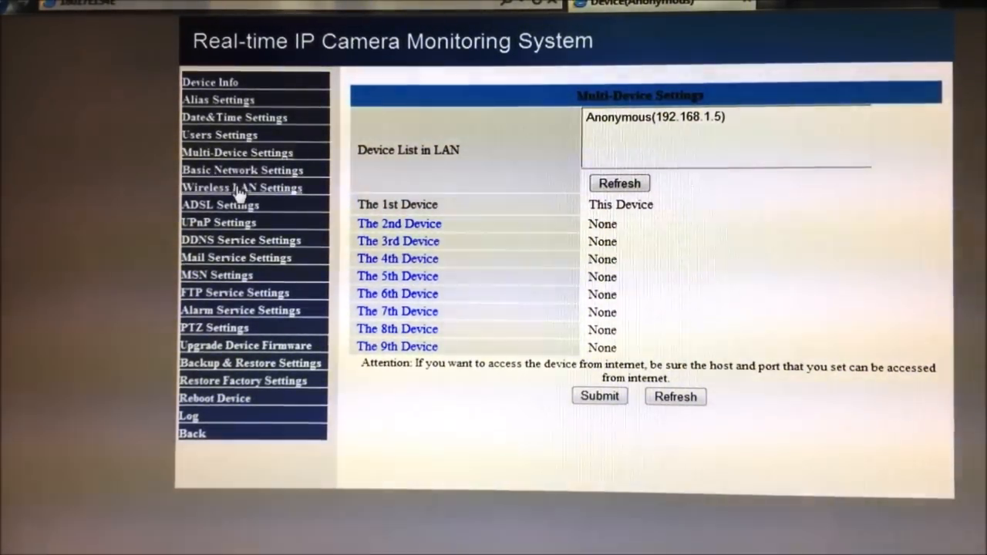
left_click(242, 169)
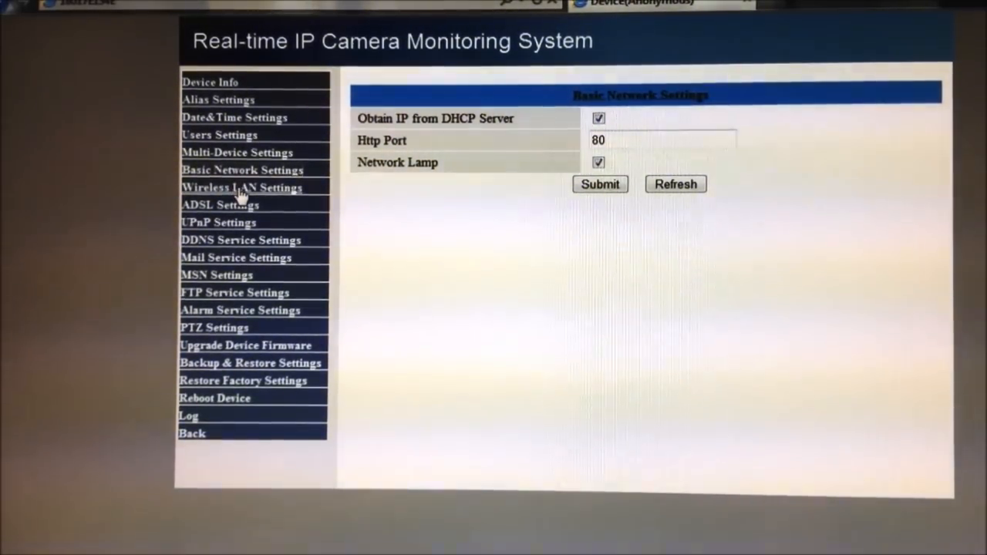
Enable wireless LAN on the scanned AD3X4 WEP network, enter Key 1, and submit.
left_click(241, 188)
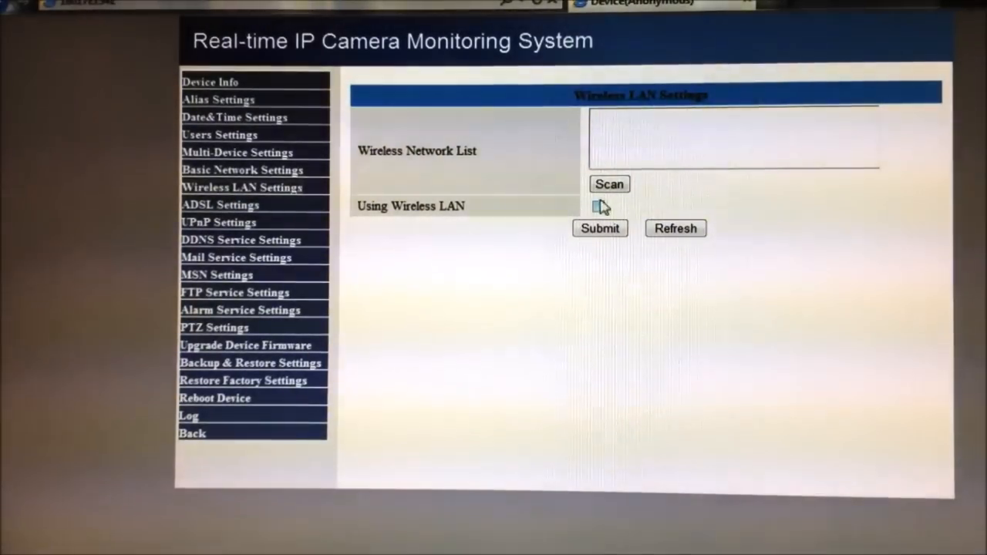
left_click(609, 183)
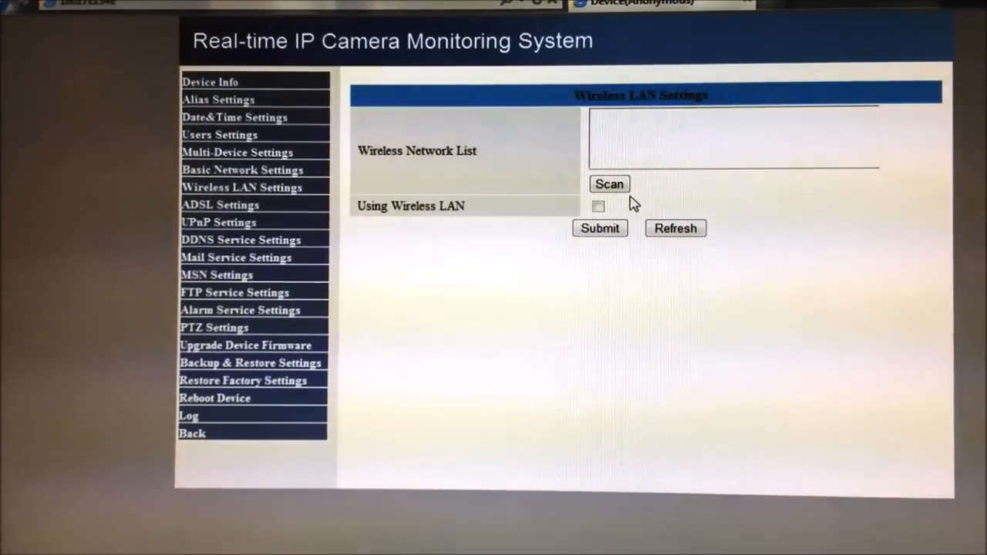
left_click(608, 184)
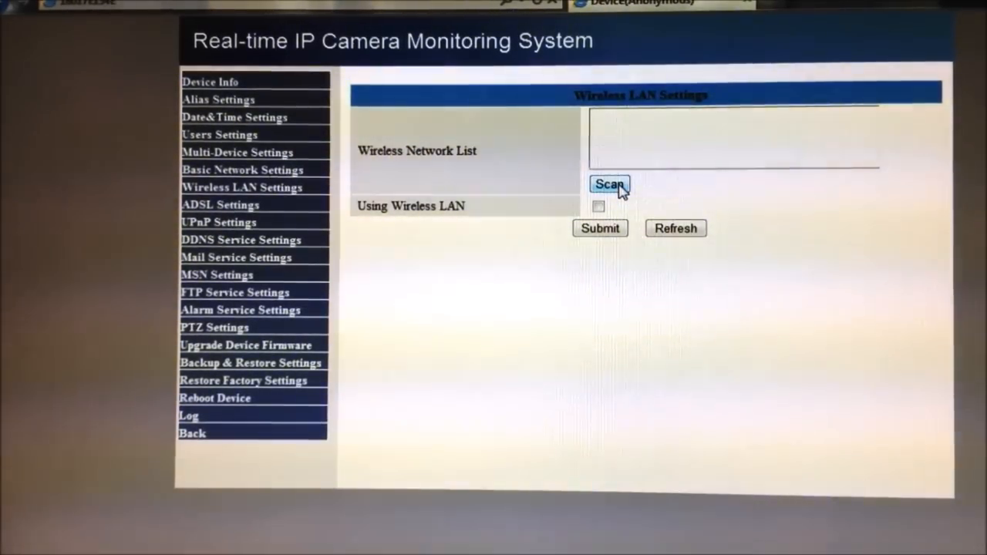
left_click(597, 207)
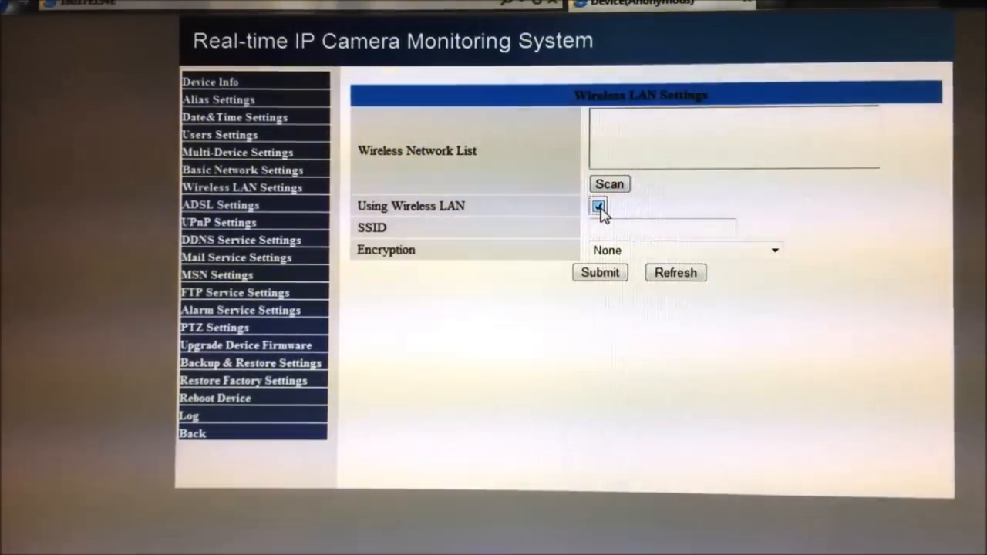
left_click(609, 183)
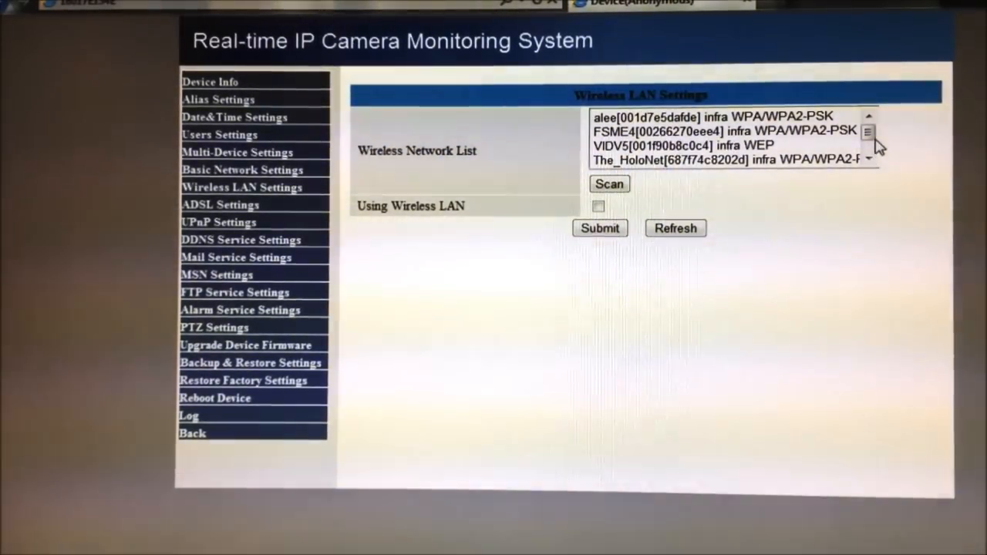
scroll("down", 3)
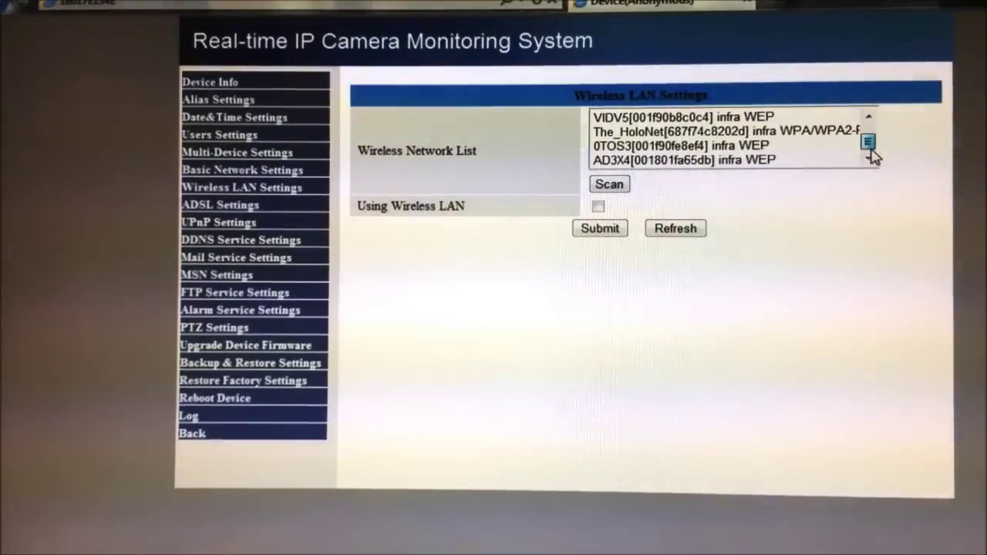
left_click(683, 159)
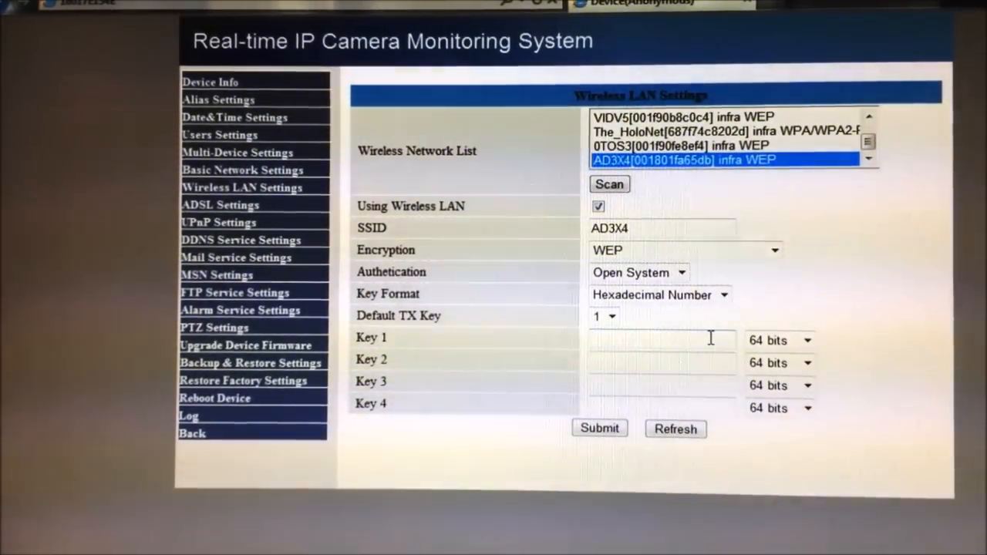
left_click(661, 340)
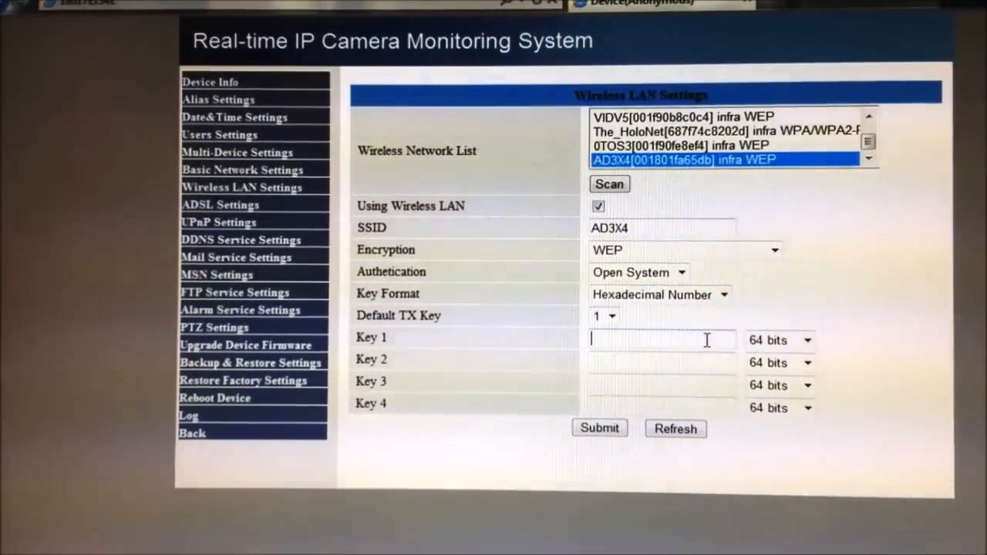
left_click(599, 429)
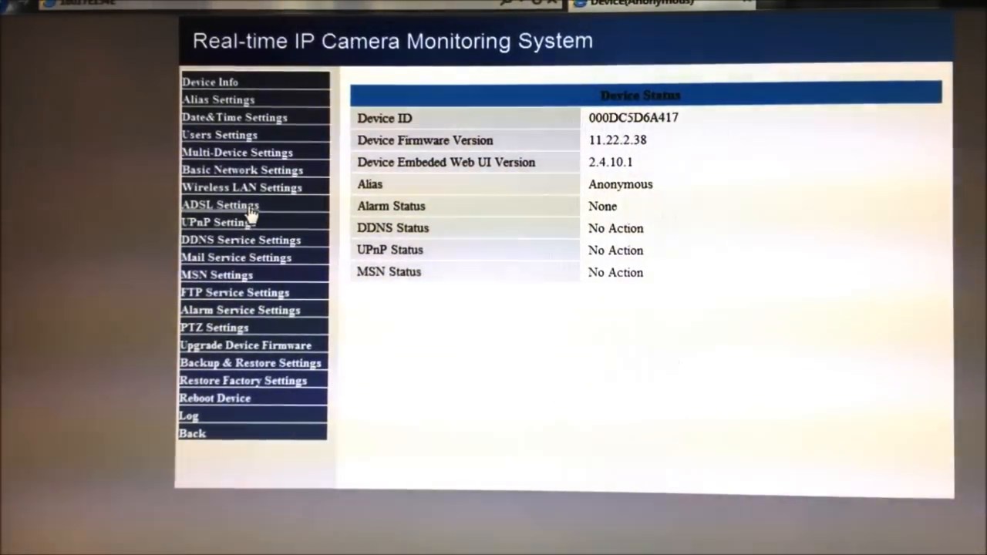
mouse_move(269, 213)
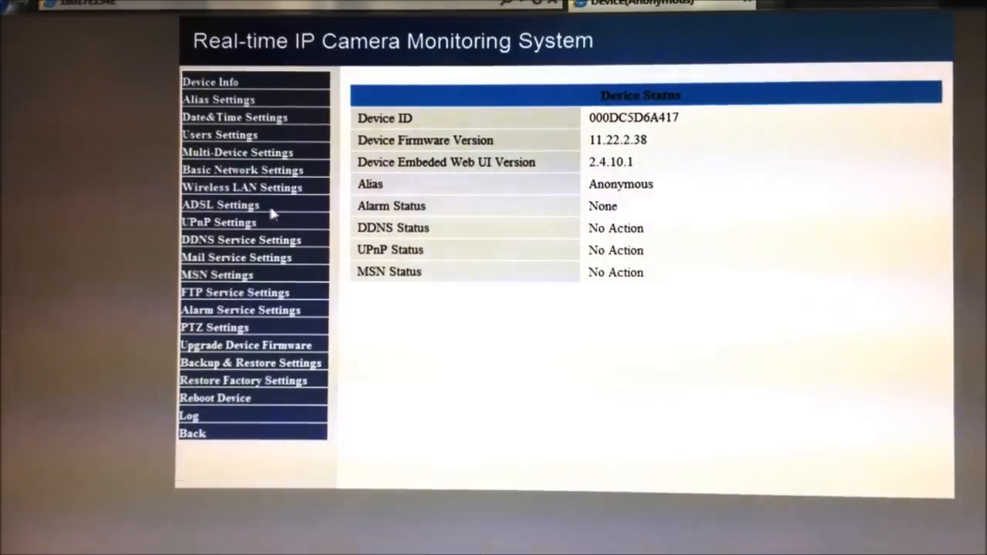
Tick Using ADSL Dialup on the ADSL Settings page to show the user and password fields.
left_click(221, 205)
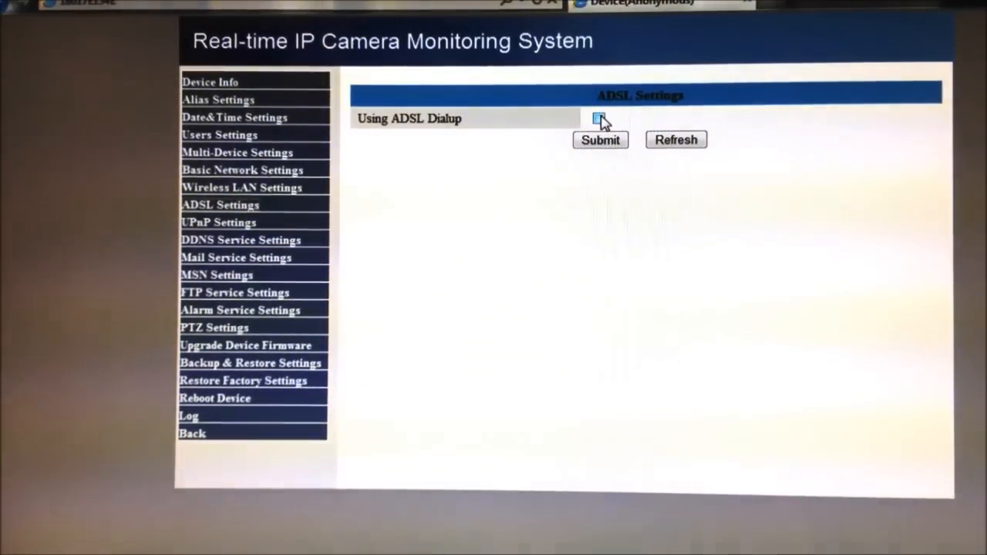
left_click(597, 117)
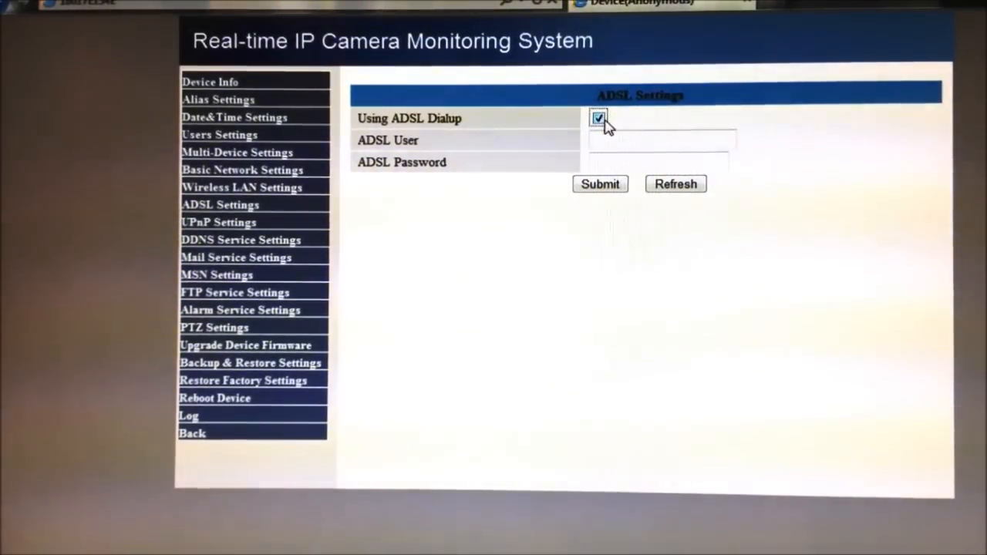
left_click(218, 222)
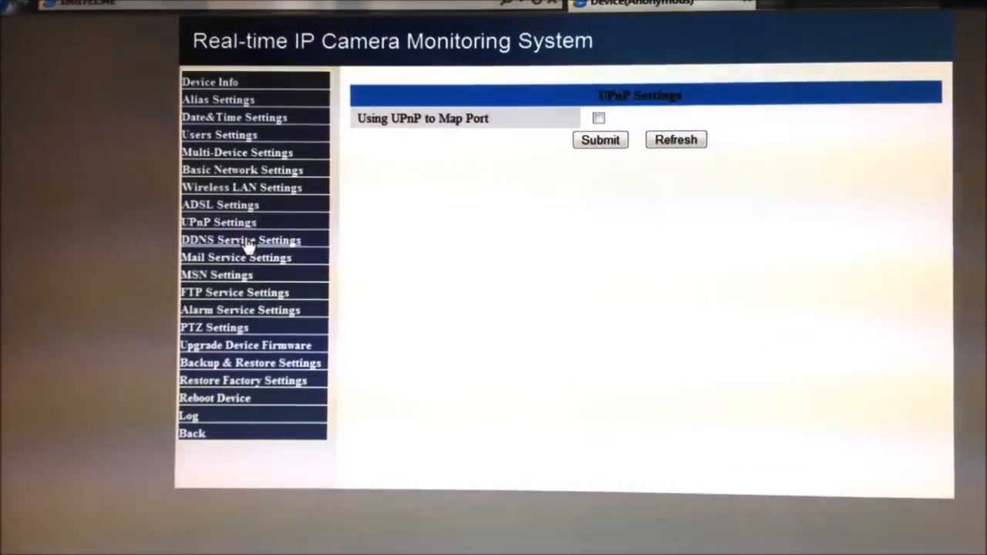
Browse the DDNS Service provider dropdown, such as DynDns.org, while keeping the service at None.
left_click(240, 239)
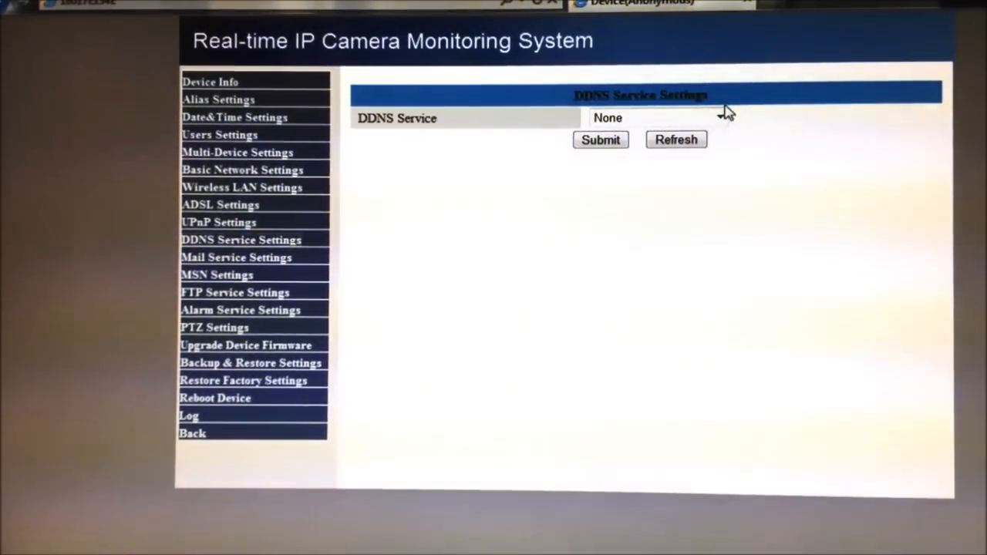
left_click(655, 117)
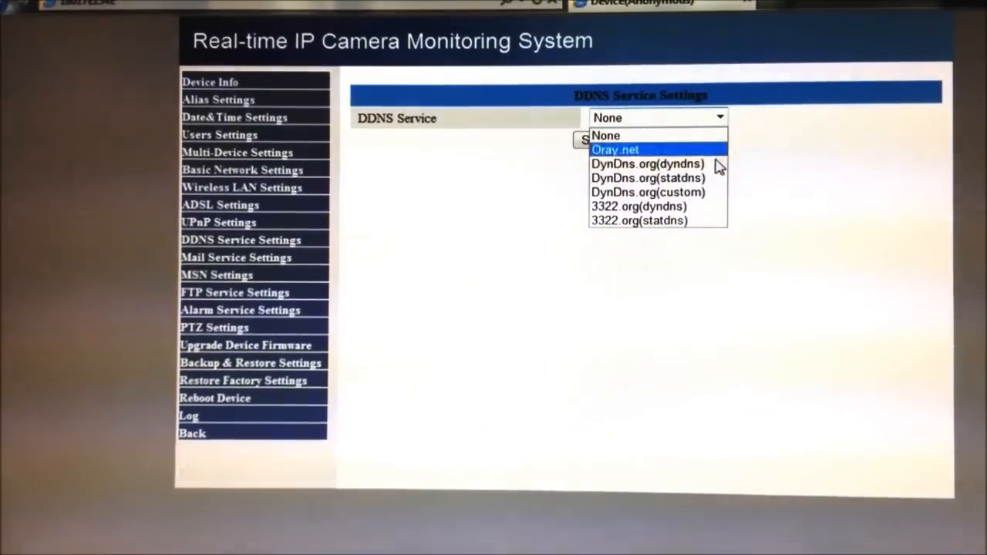
mouse_move(673, 171)
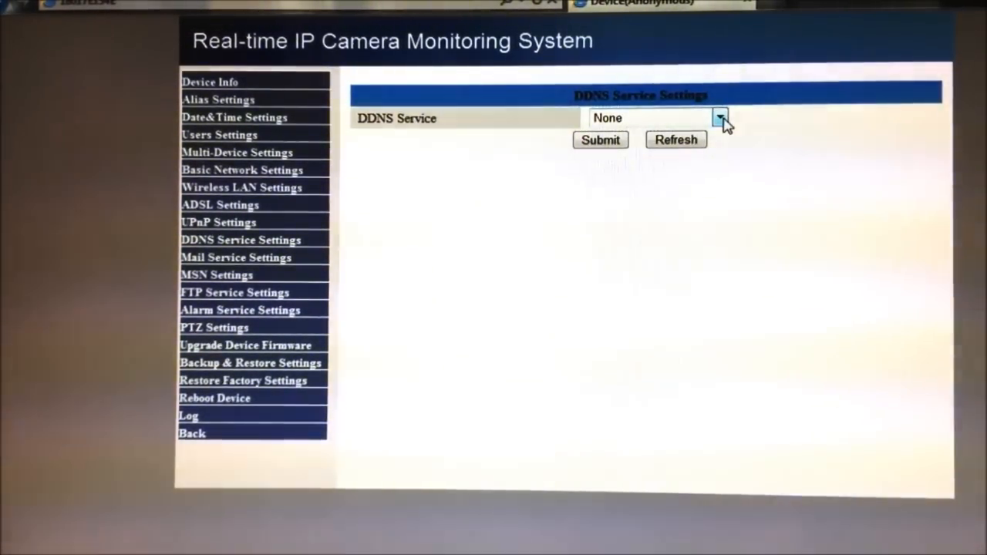
left_click(721, 118)
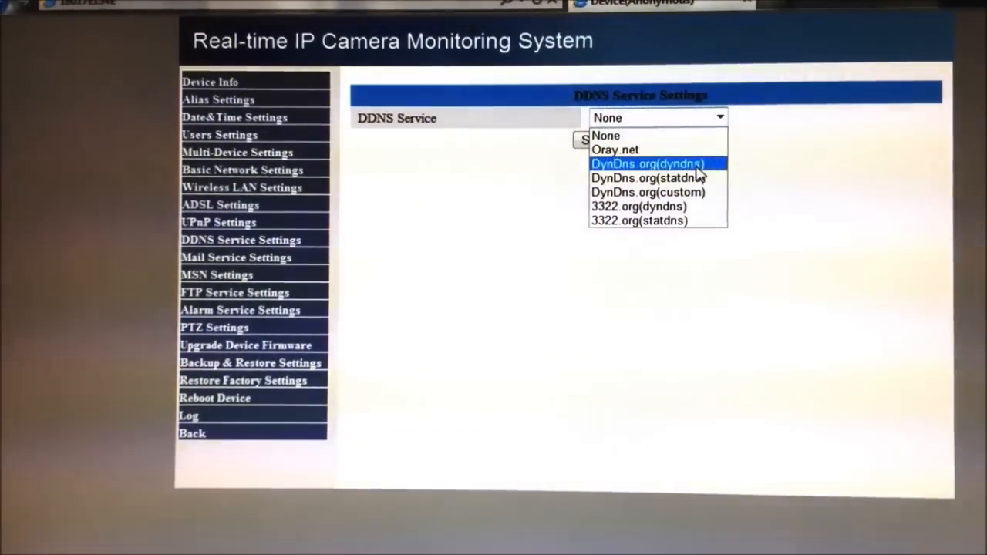
mouse_move(624, 169)
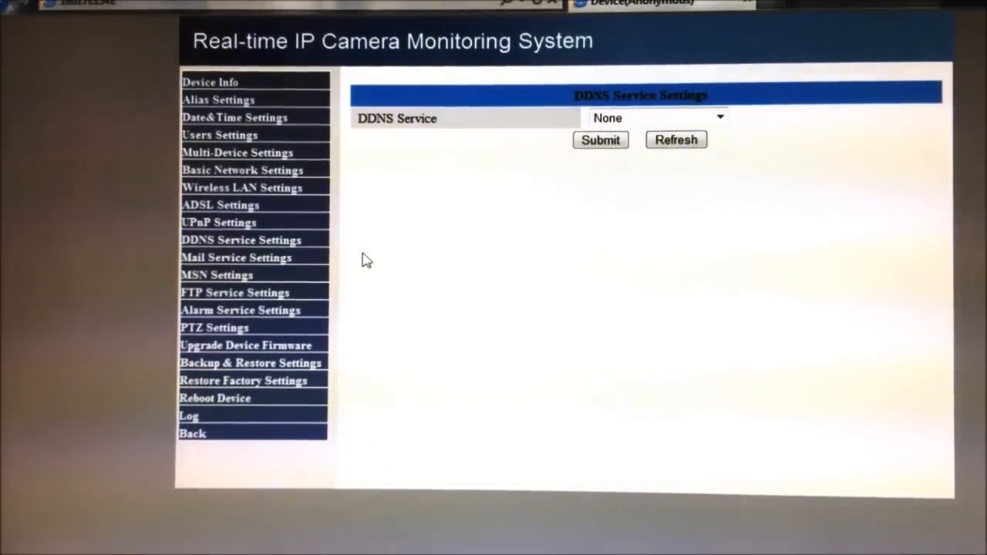
mouse_move(262, 250)
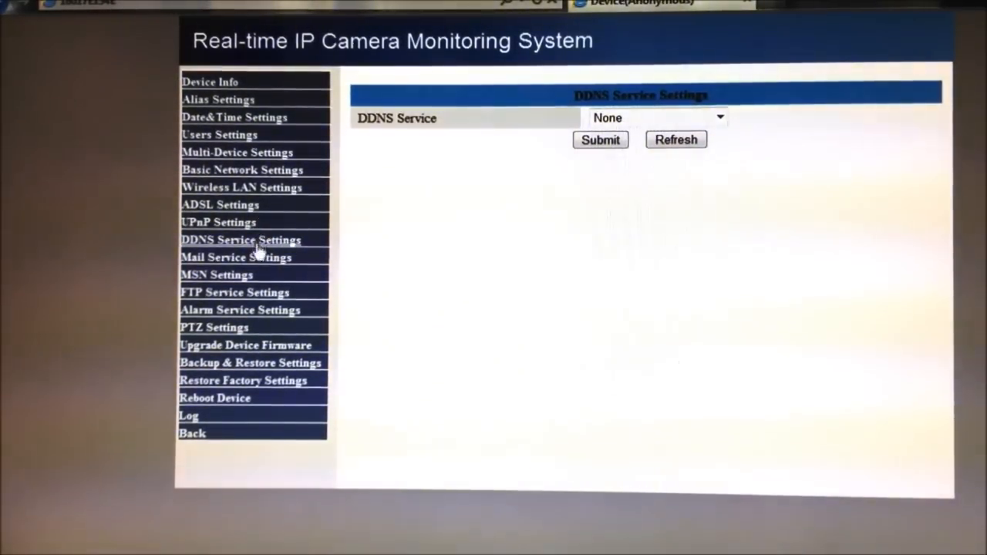
Review the Mail Service, MSN and FTP Service settings pages.
left_click(236, 257)
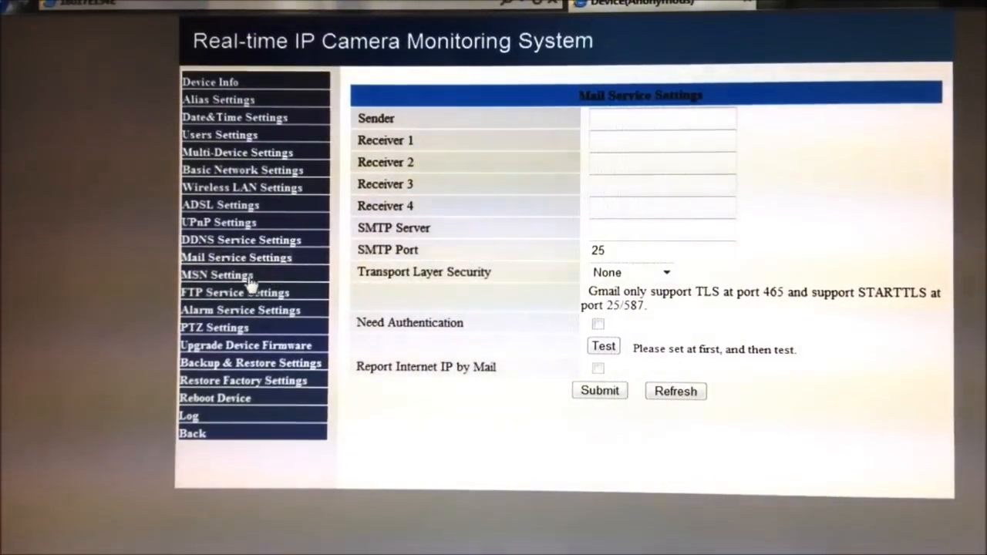
left_click(217, 275)
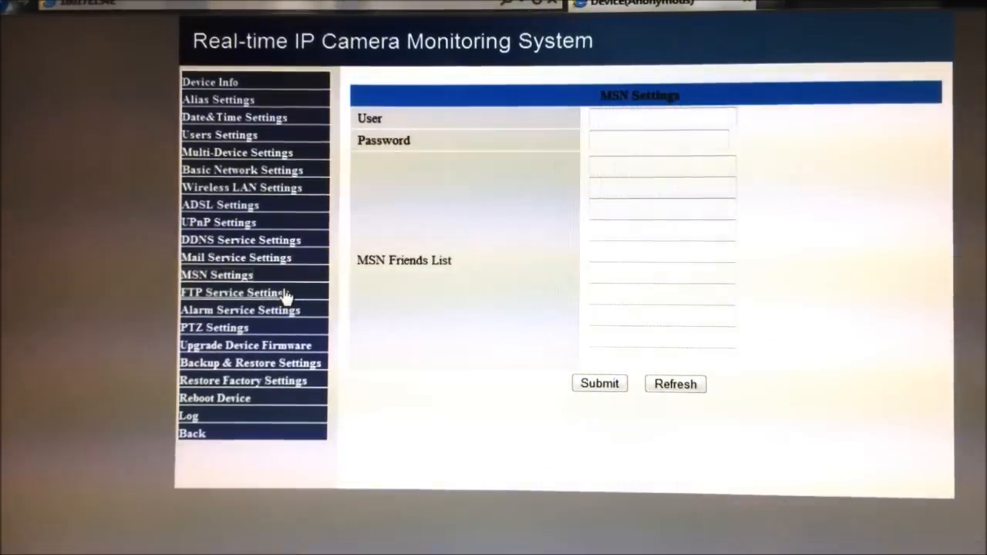
left_click(235, 292)
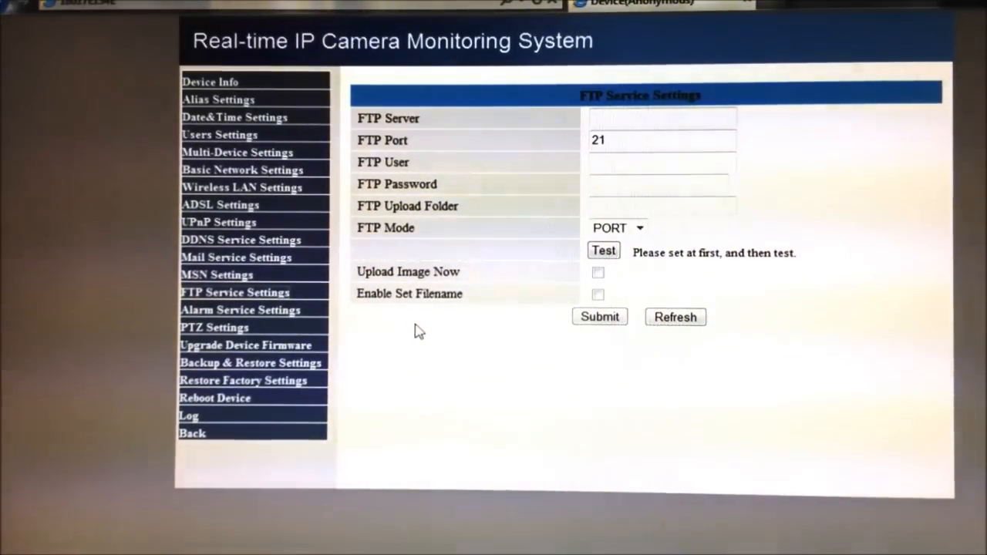
On Alarm Service Settings, tick Motion Detect Armed and then untick it.
left_click(240, 309)
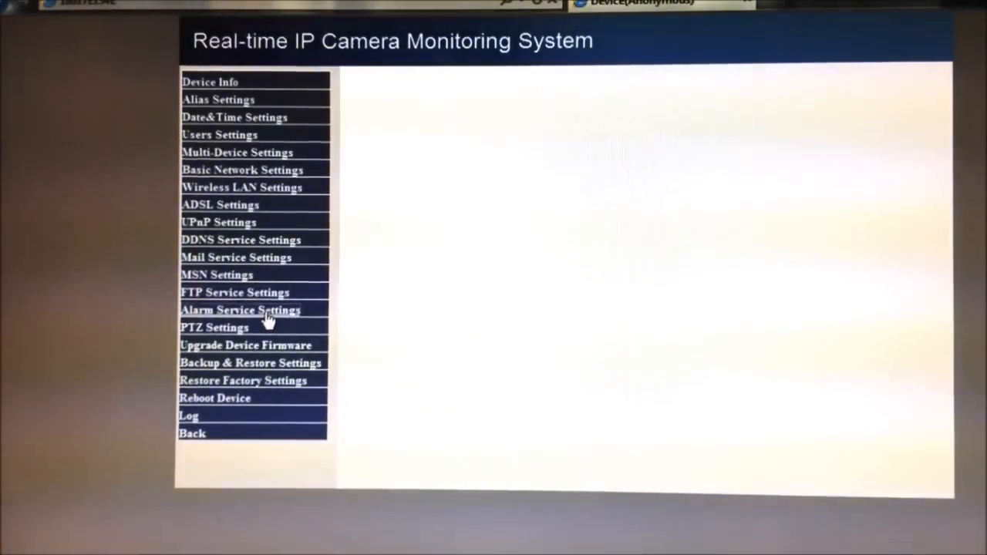
left_click(240, 309)
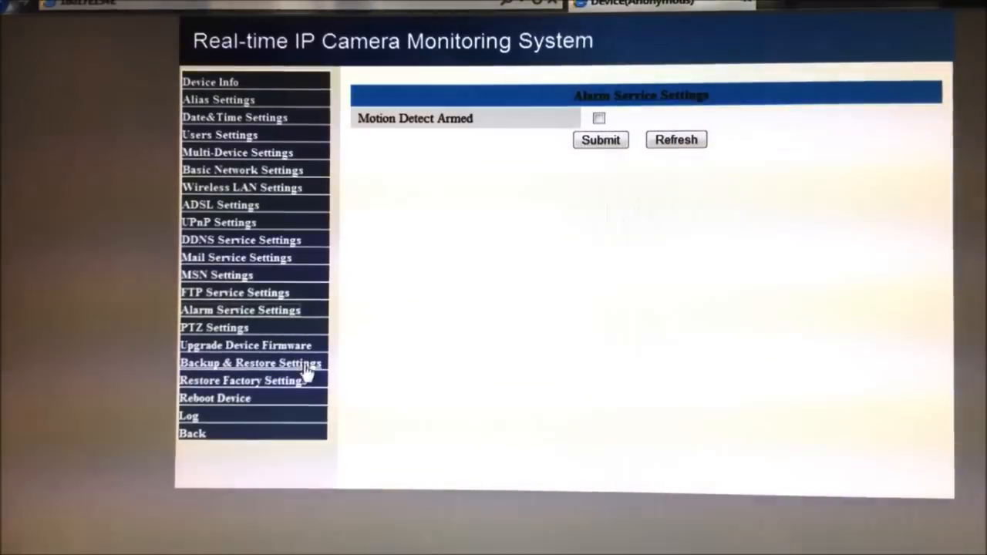
left_click(598, 118)
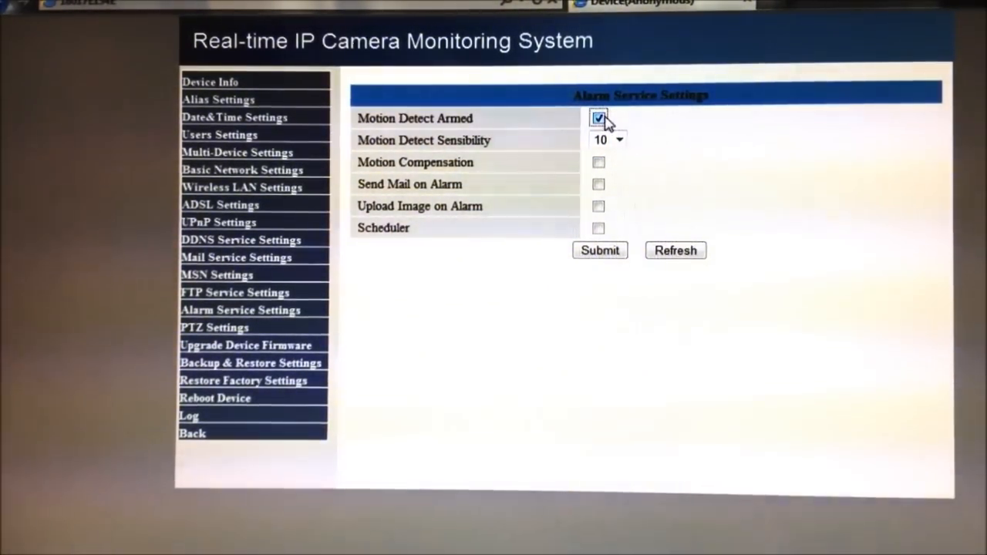
left_click(598, 118)
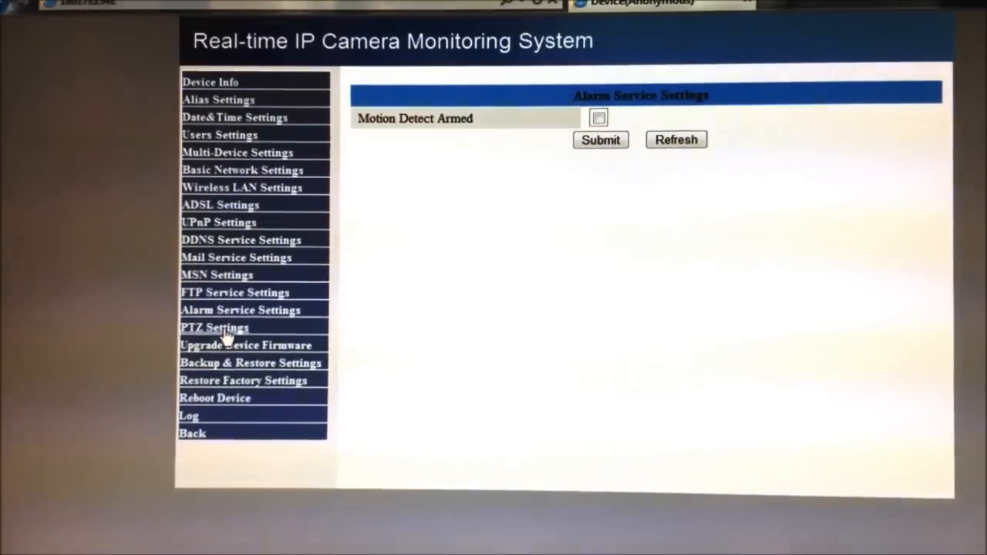
Uncheck 'Go center on boot' in PTZ Settings and submit.
left_click(214, 327)
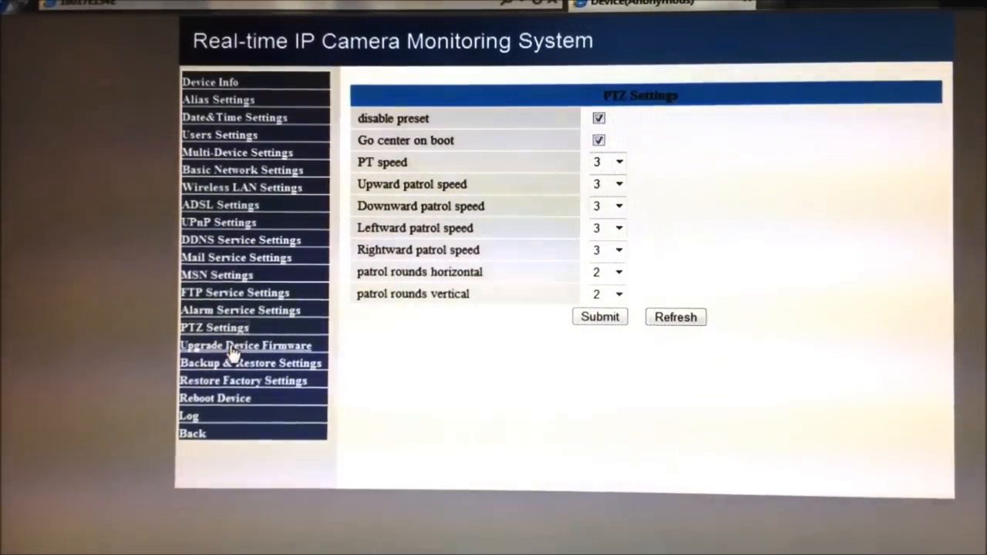
mouse_move(436, 156)
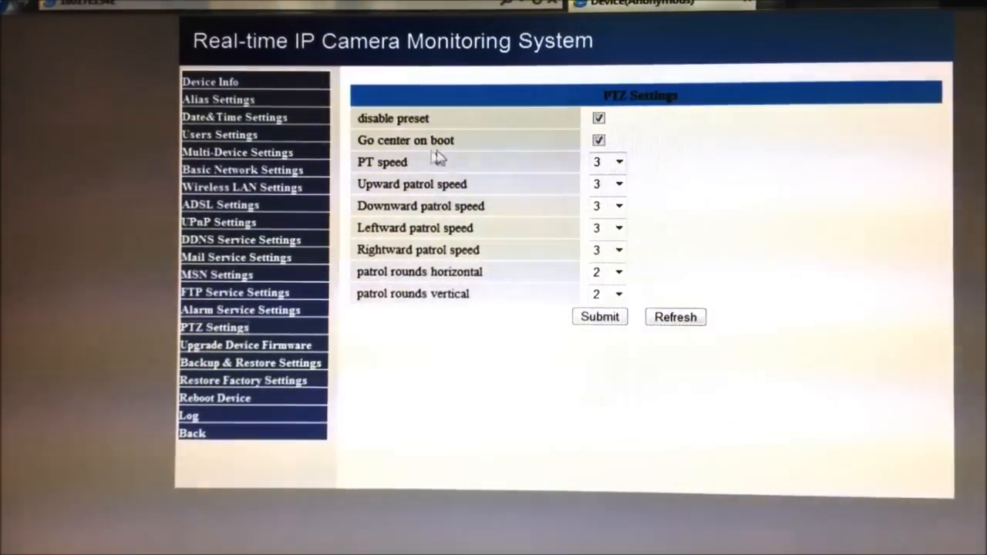
mouse_move(532, 149)
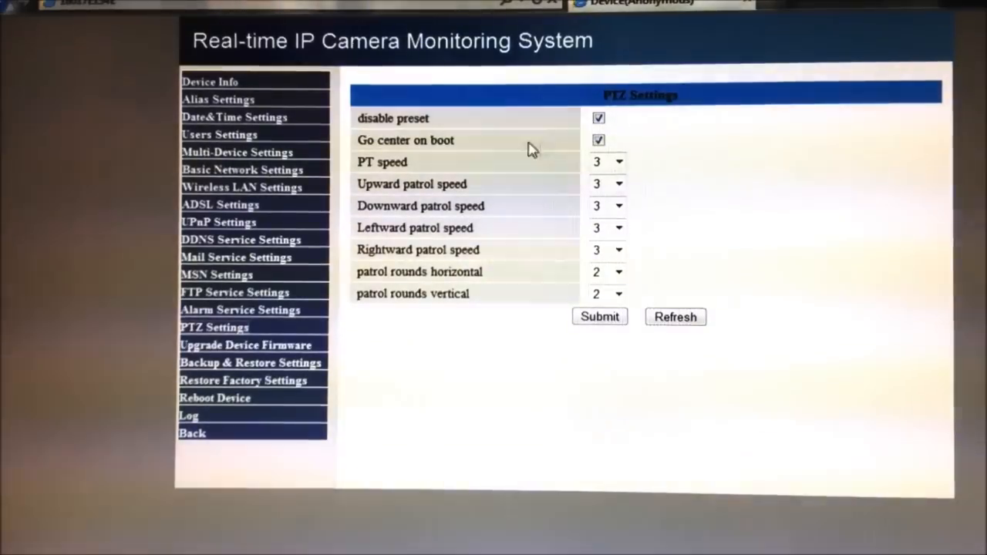
left_click(598, 139)
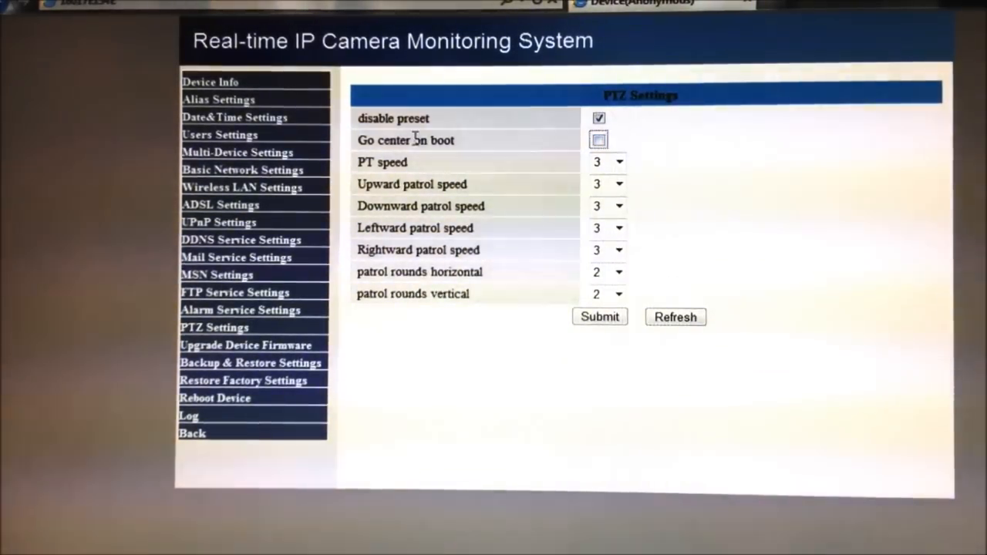
mouse_move(528, 147)
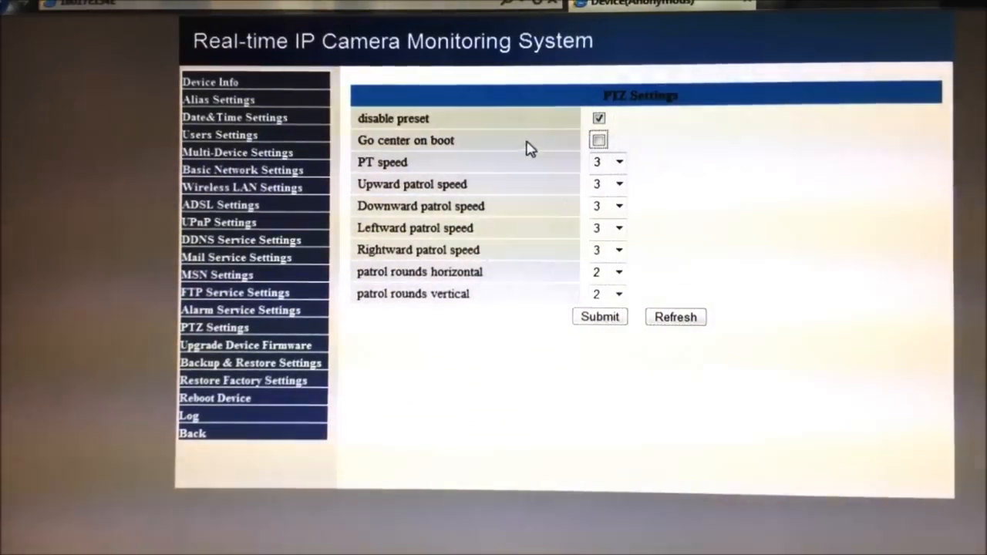
left_click(599, 317)
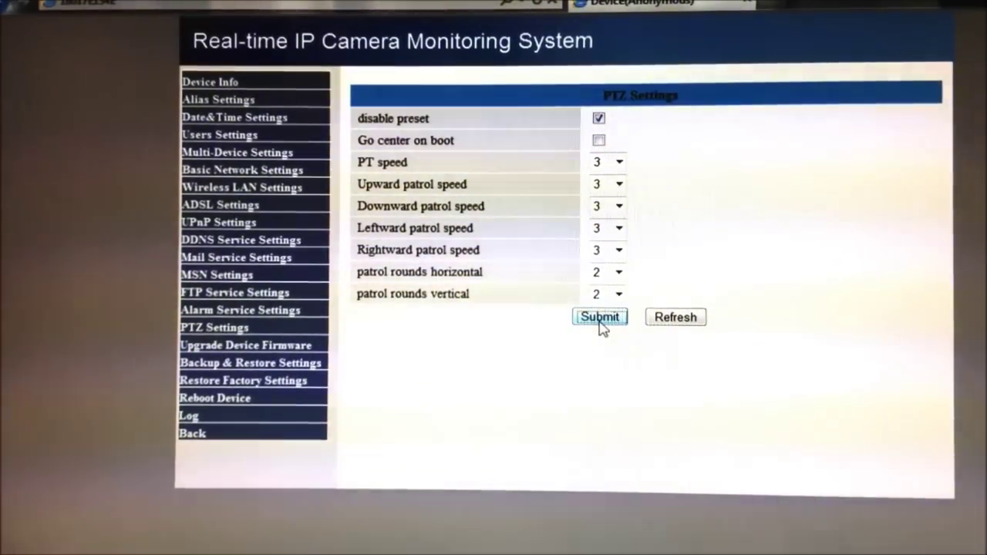
left_click(599, 317)
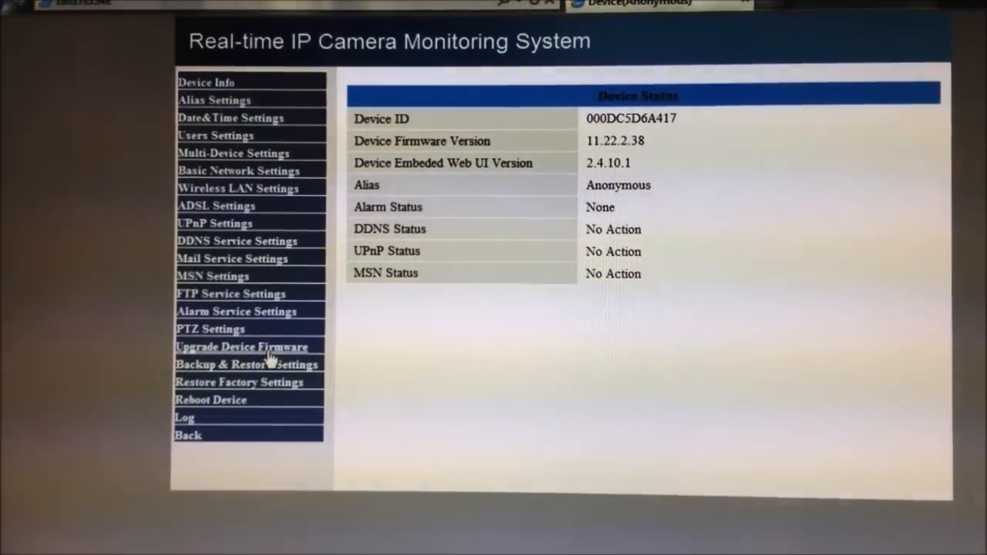
View the firmware upgrade and backup pages, cancel the factory reset, and start a device reboot.
left_click(241, 346)
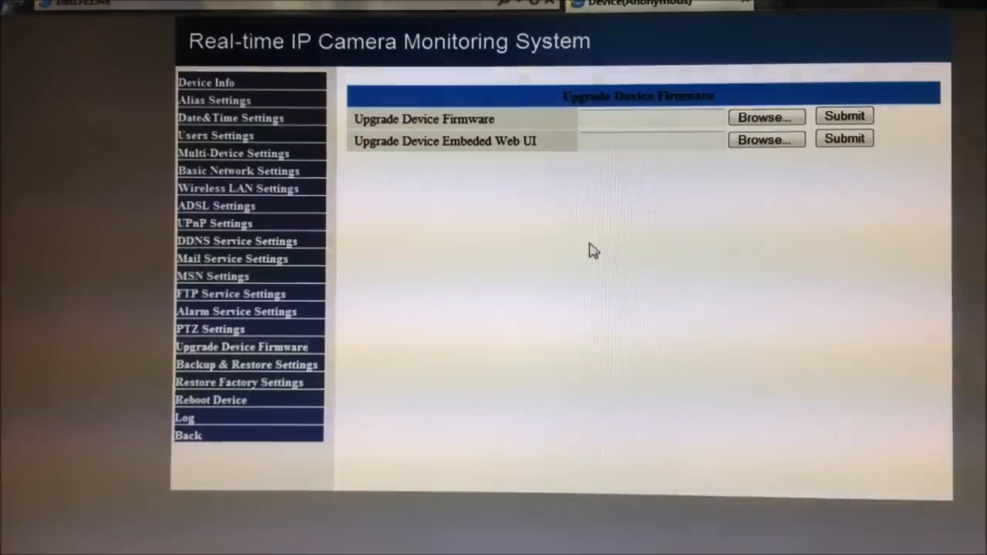
left_click(247, 365)
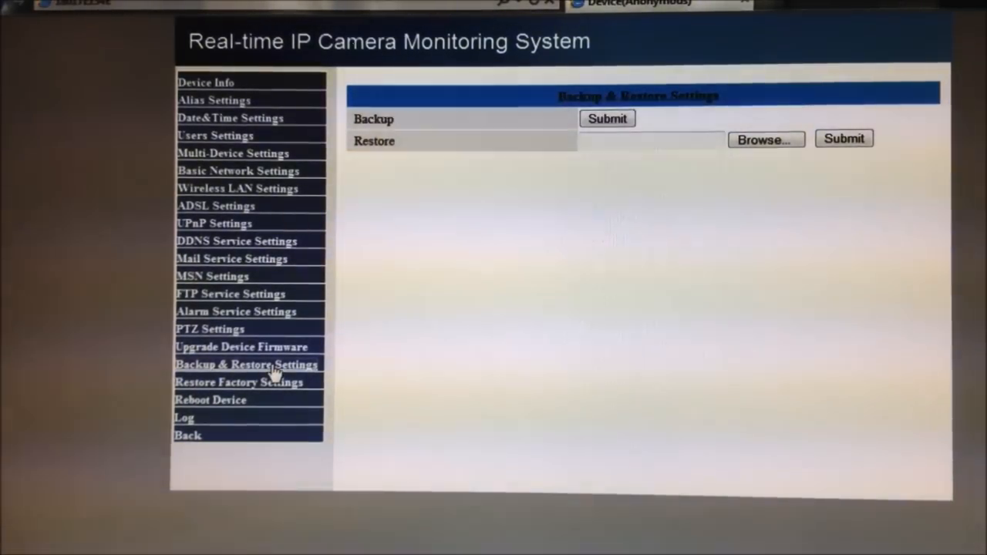
mouse_move(285, 391)
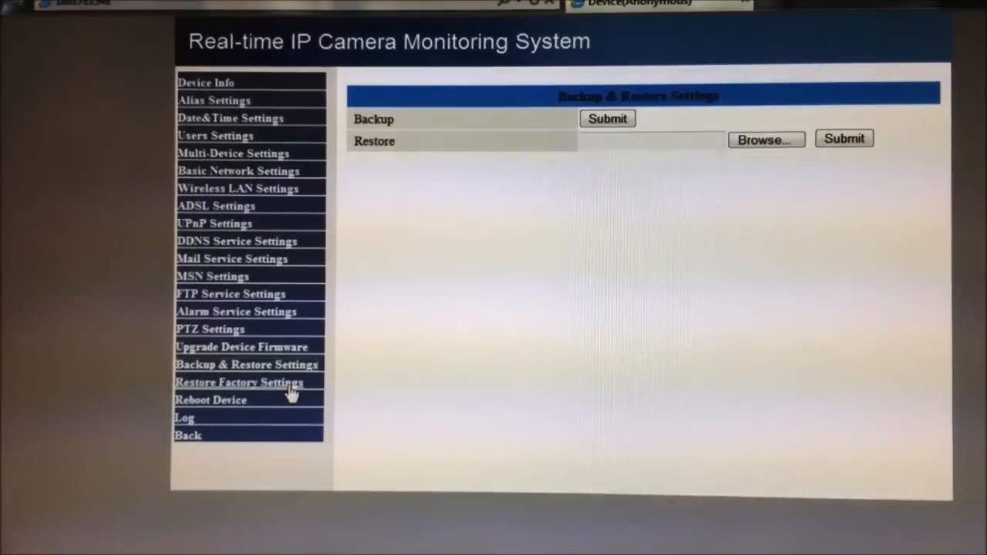
left_click(239, 382)
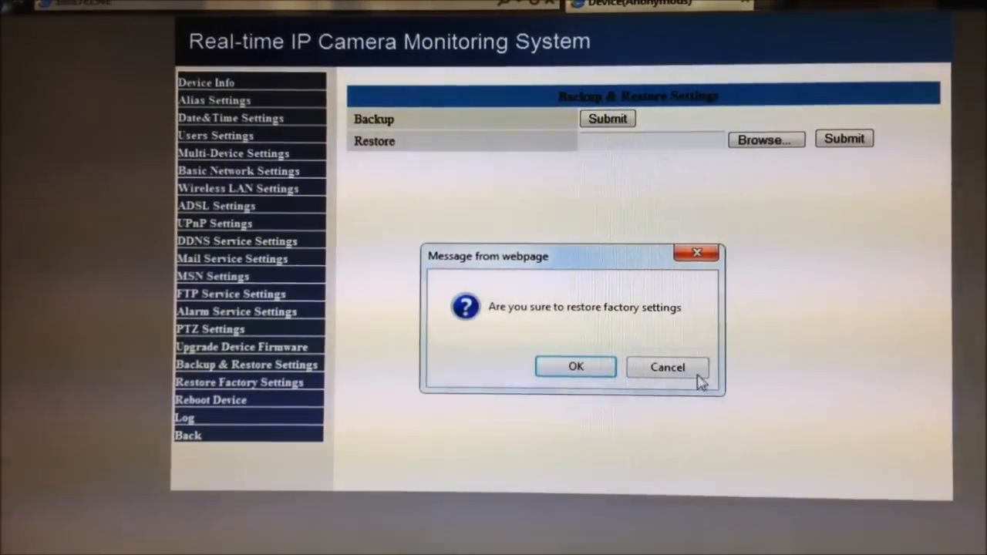
left_click(667, 367)
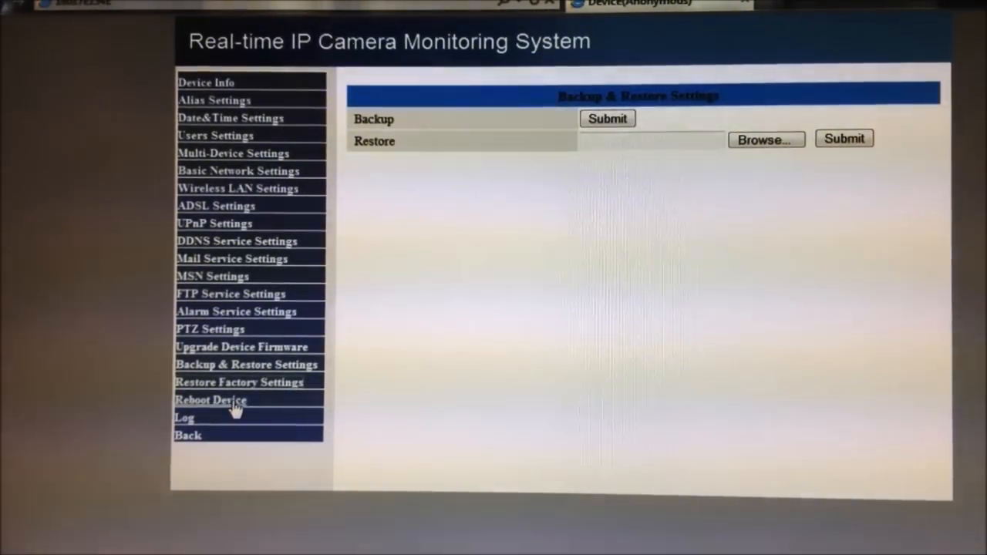
left_click(211, 400)
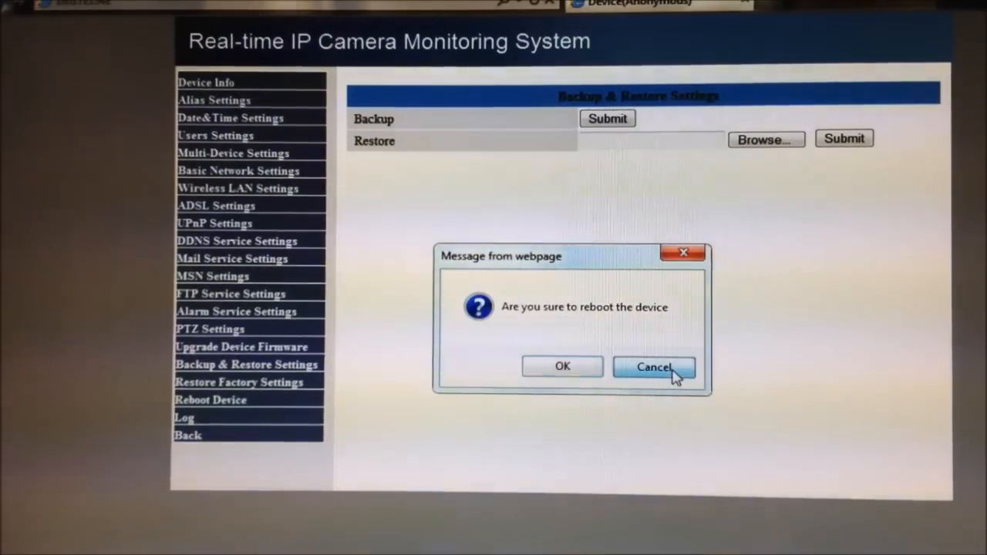